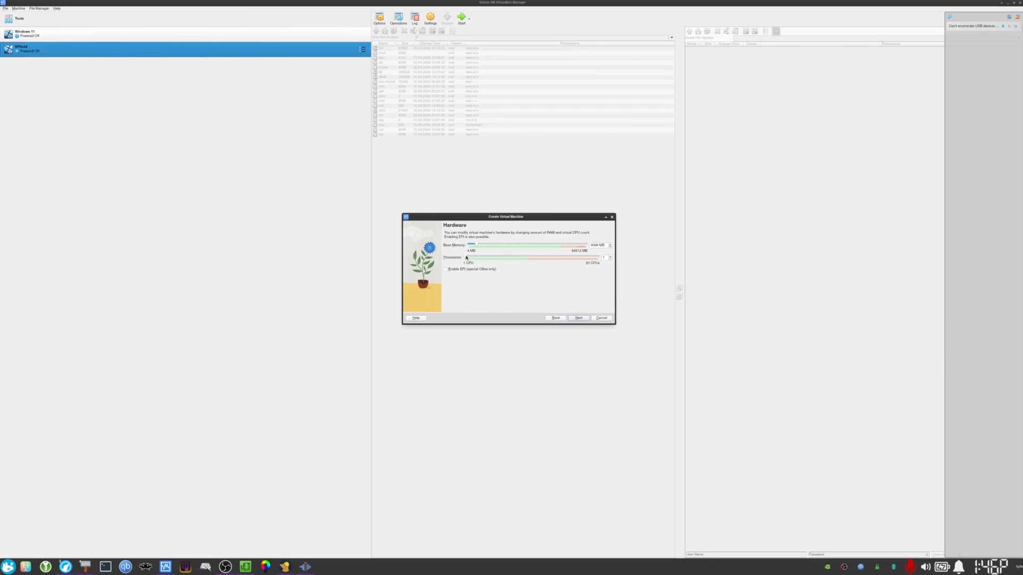
- Raise the processor count, then accept the virtual hard disk settings in the wizard
left_click_drag(466, 257, 529, 257)
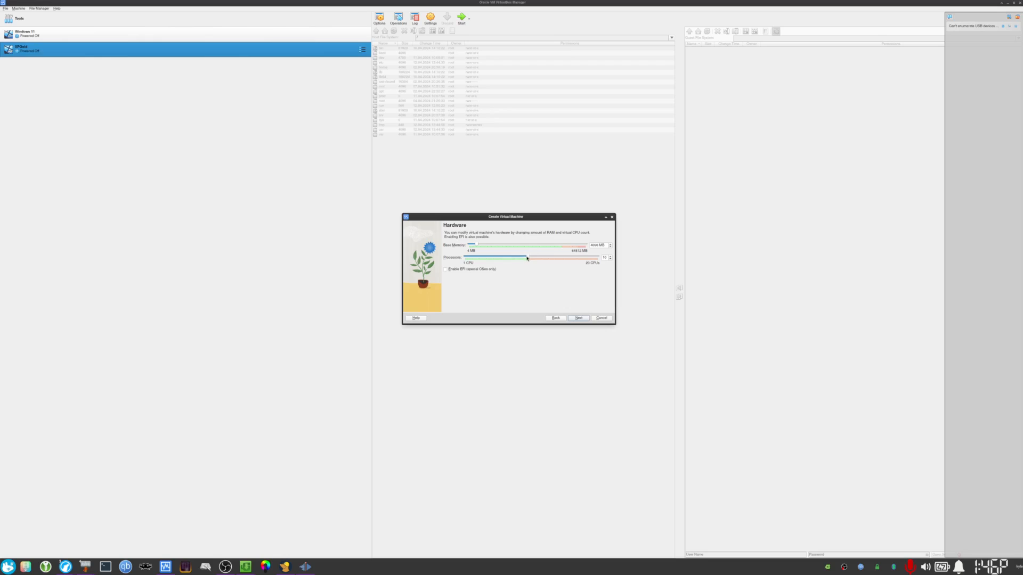
left_click(578, 318)
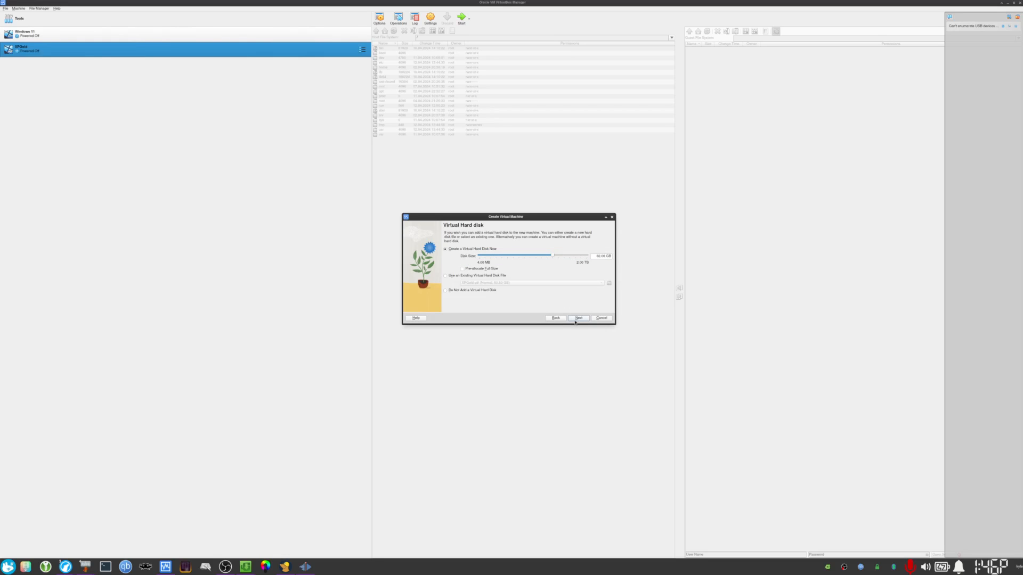
left_click(579, 319)
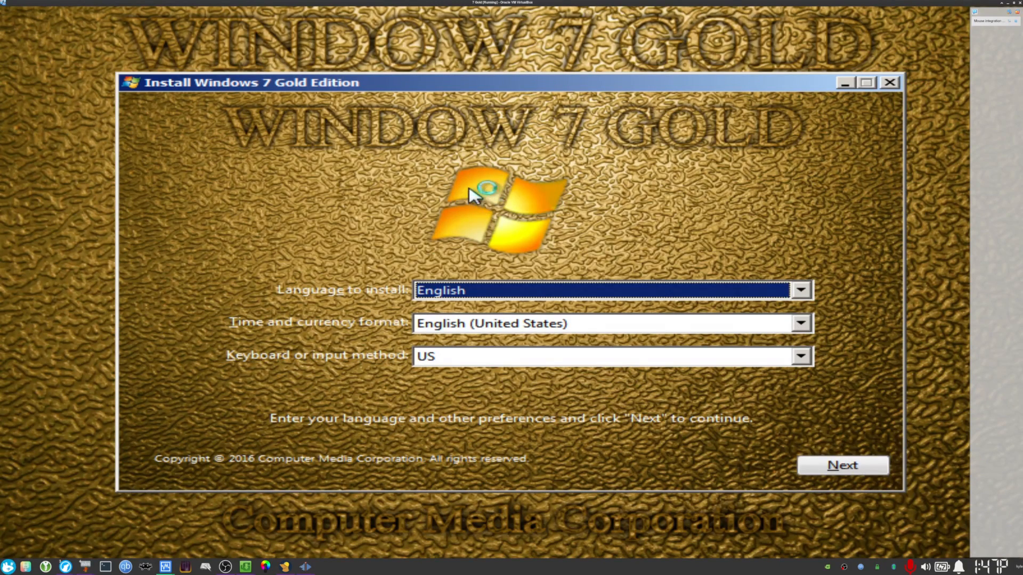
mouse_move(466, 199)
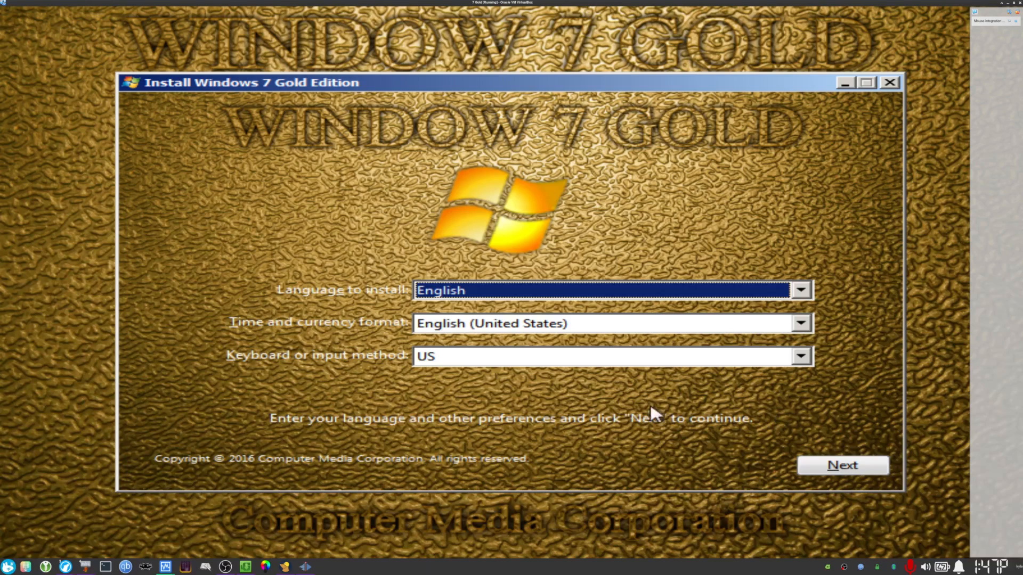
- Keep the language settings, start installing and select the x64 edition
left_click(842, 466)
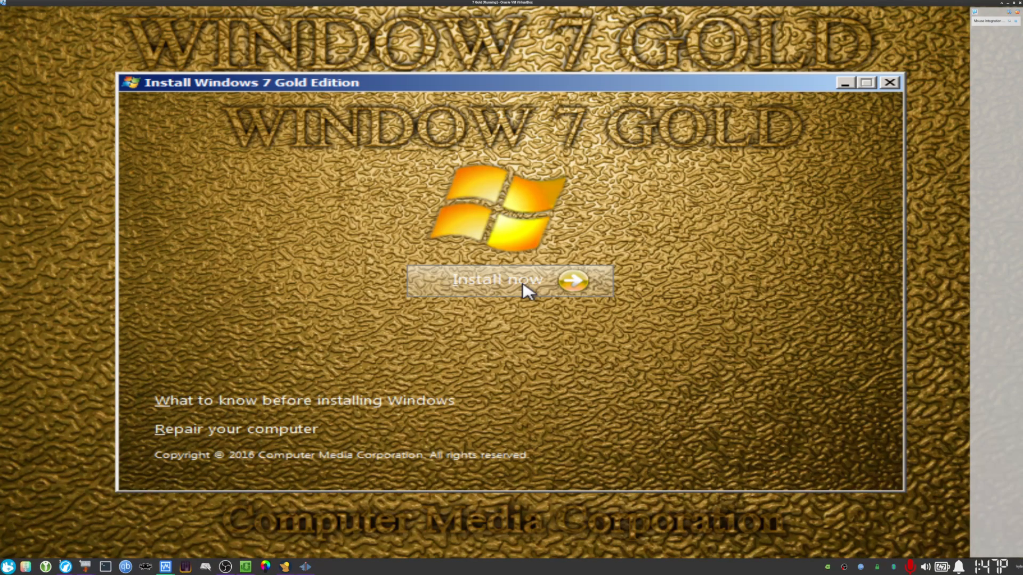
left_click(508, 281)
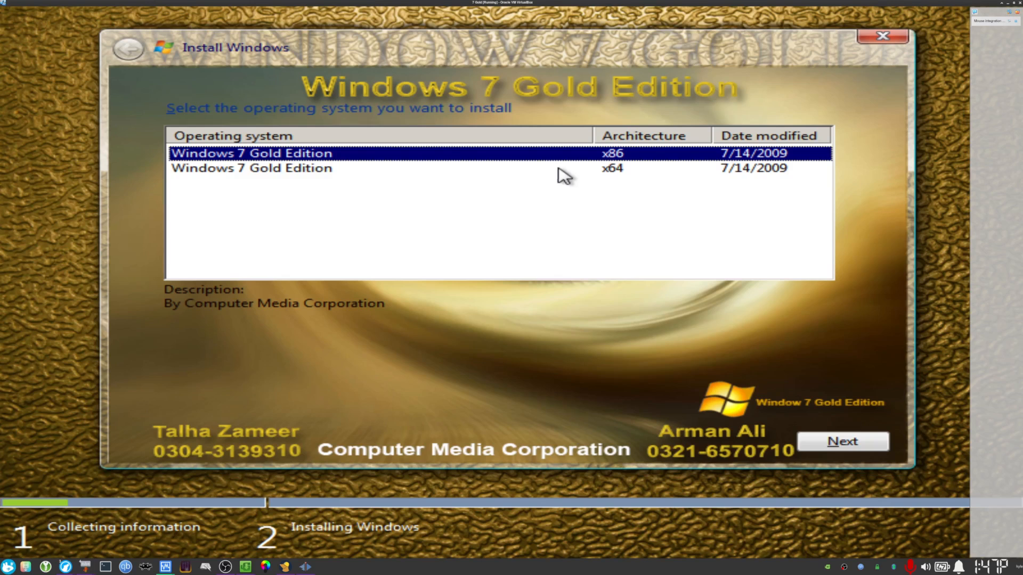
left_click(251, 167)
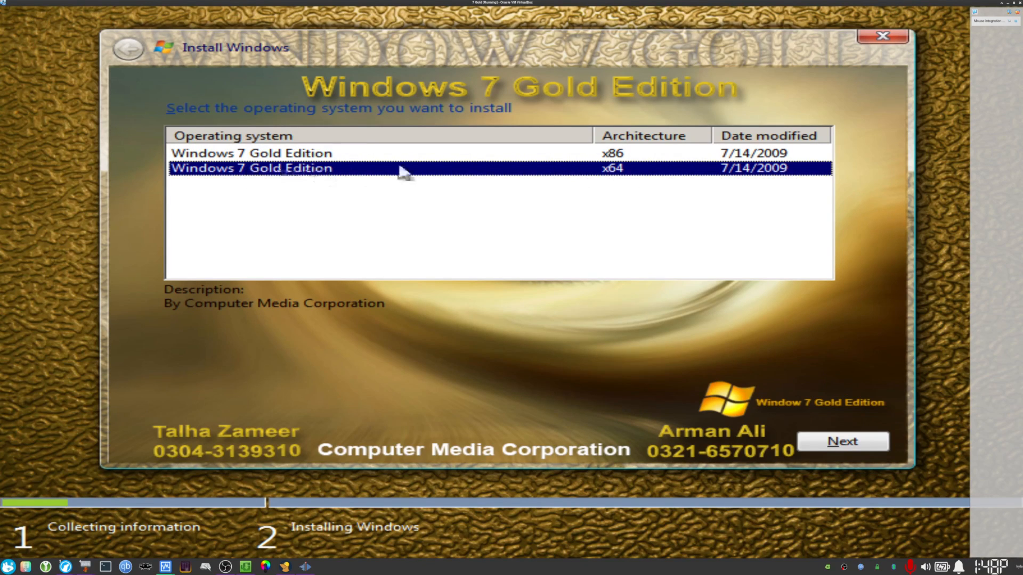
- Accept the license terms and launch the installation
left_click(842, 441)
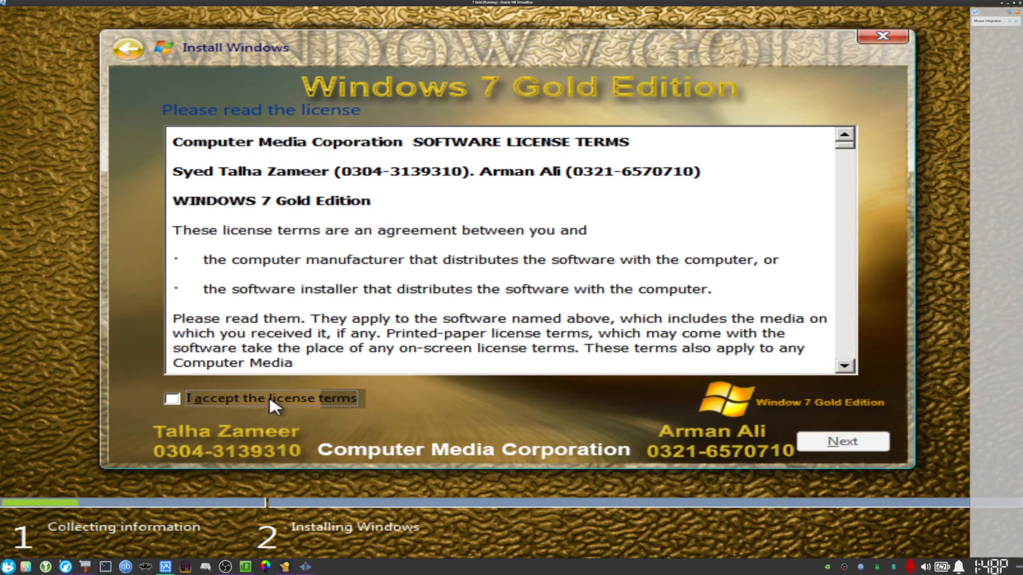
left_click(172, 398)
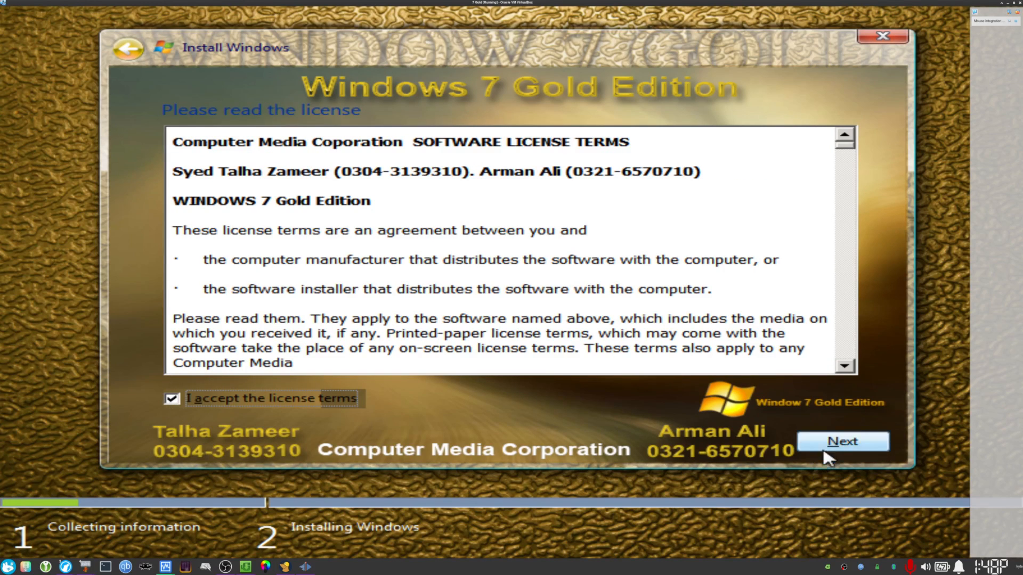
left_click(841, 441)
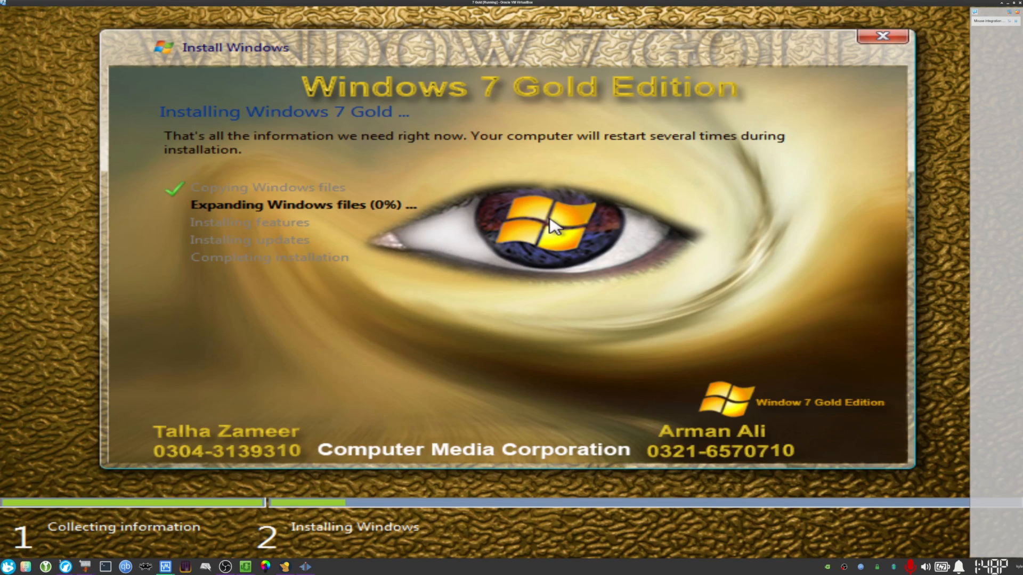
mouse_move(564, 13)
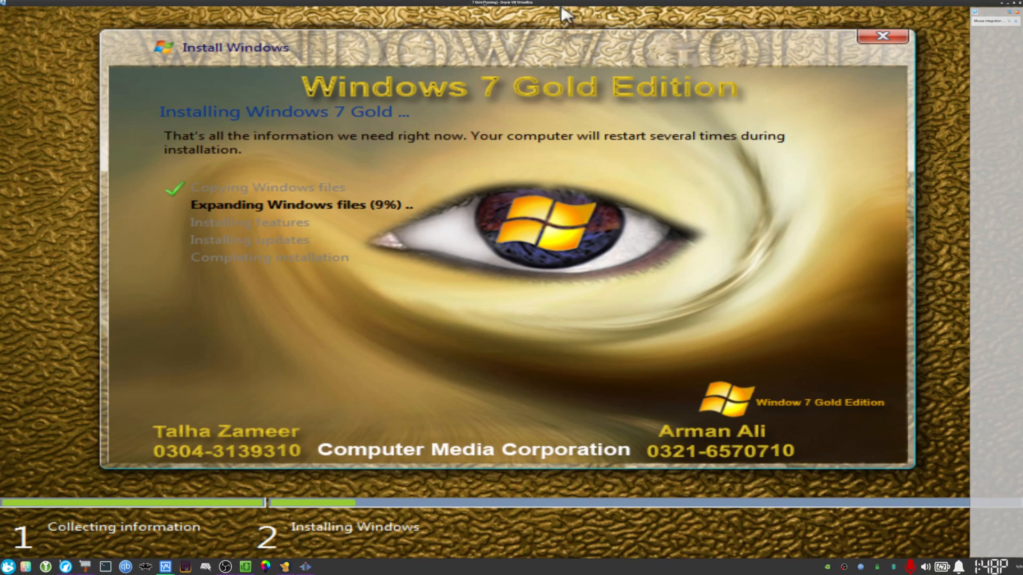
mouse_move(520, 163)
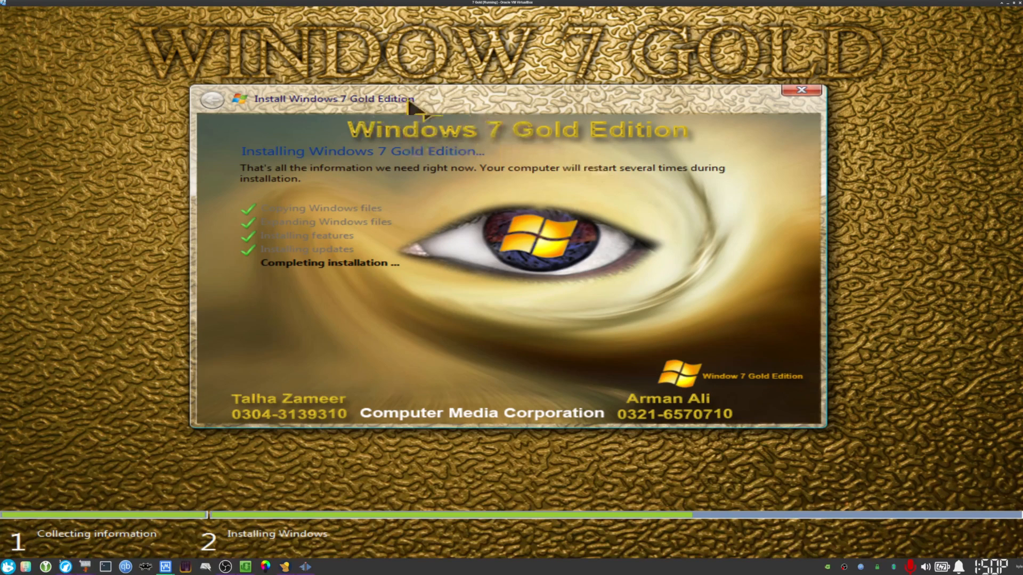
mouse_move(434, 110)
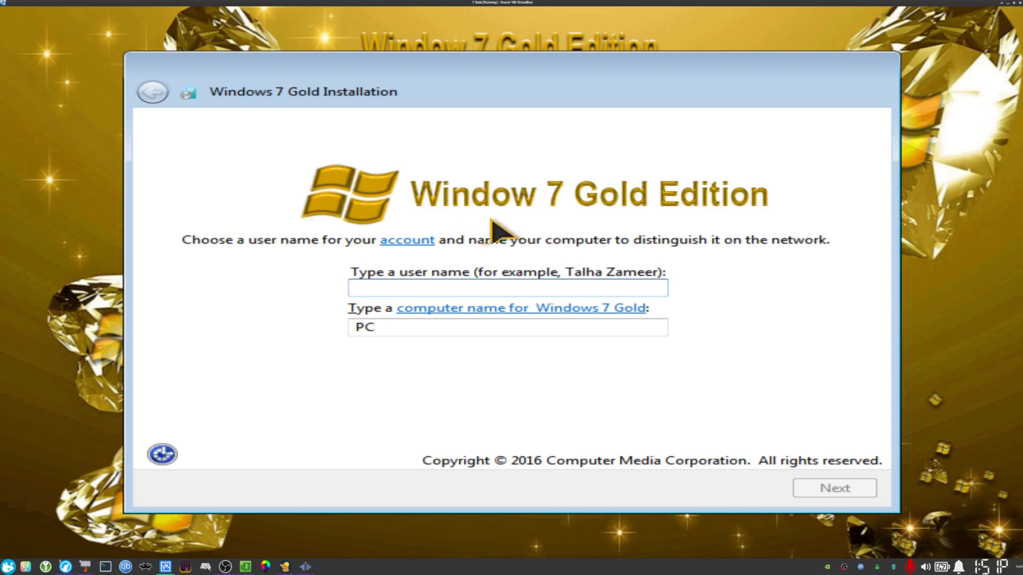
- Enter the user name 'Bua' and continue to the next setup step
left_click(507, 287)
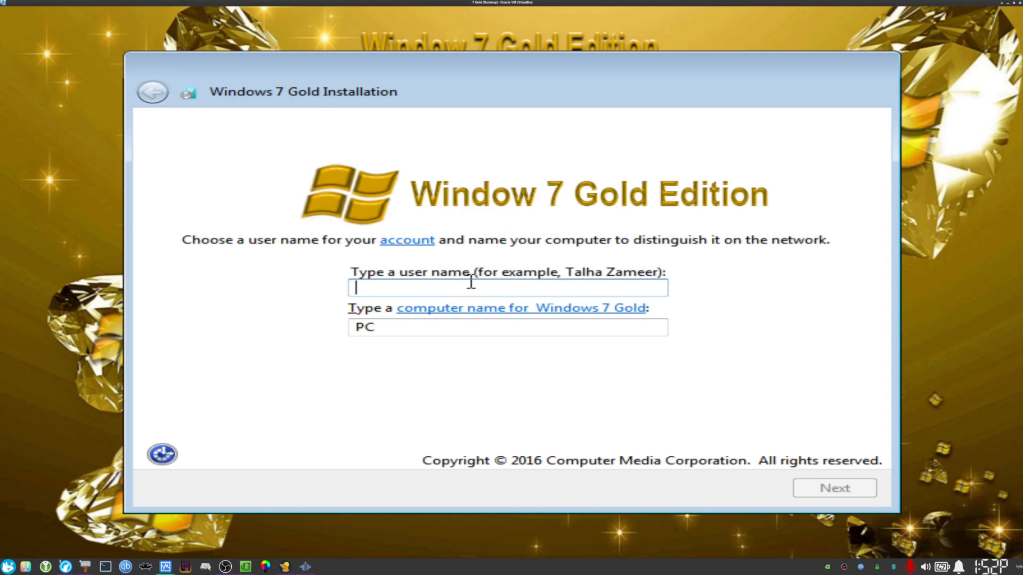
type("Bua")
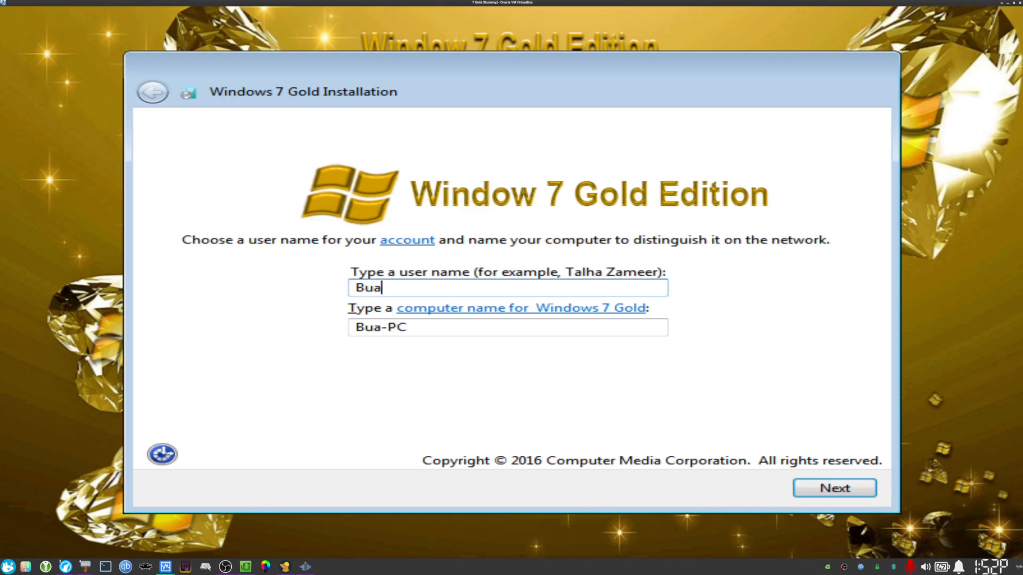
left_click(833, 488)
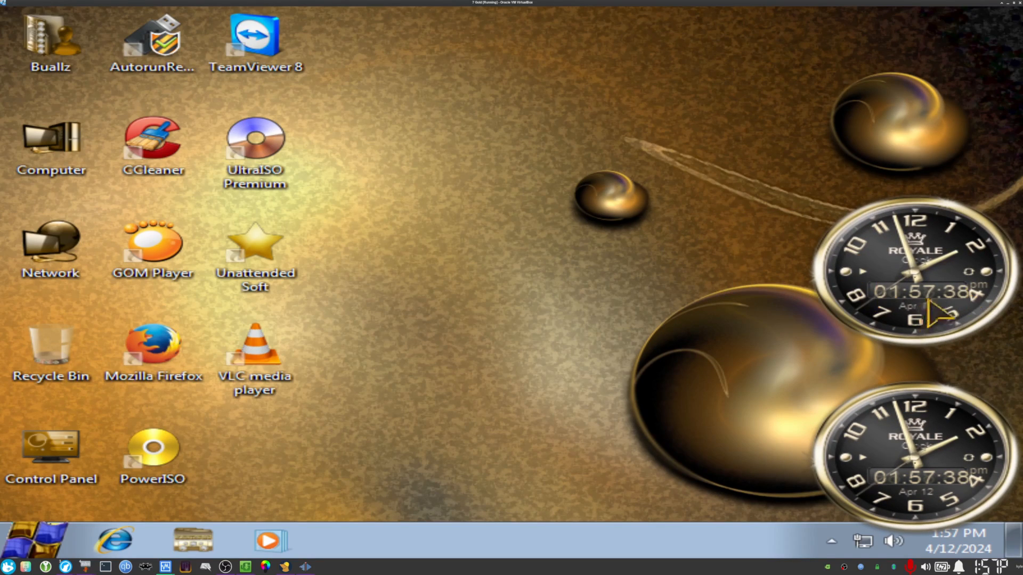
mouse_move(375, 292)
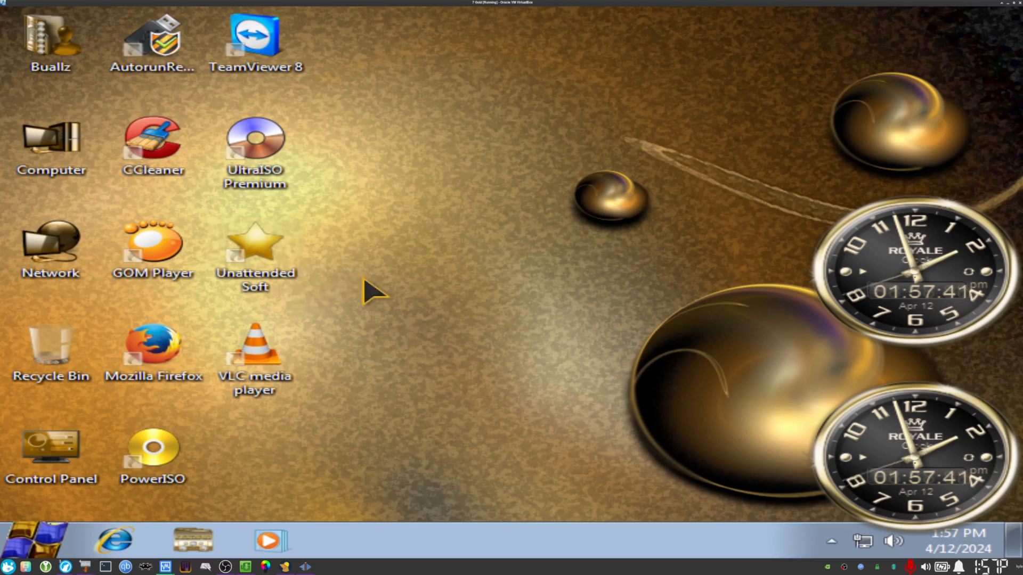
mouse_move(391, 289)
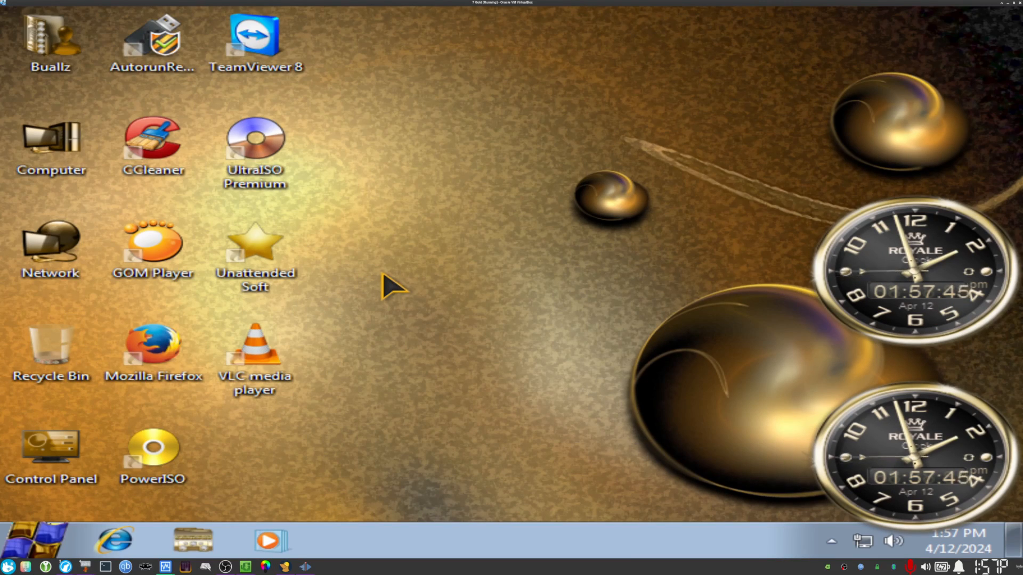
mouse_move(412, 116)
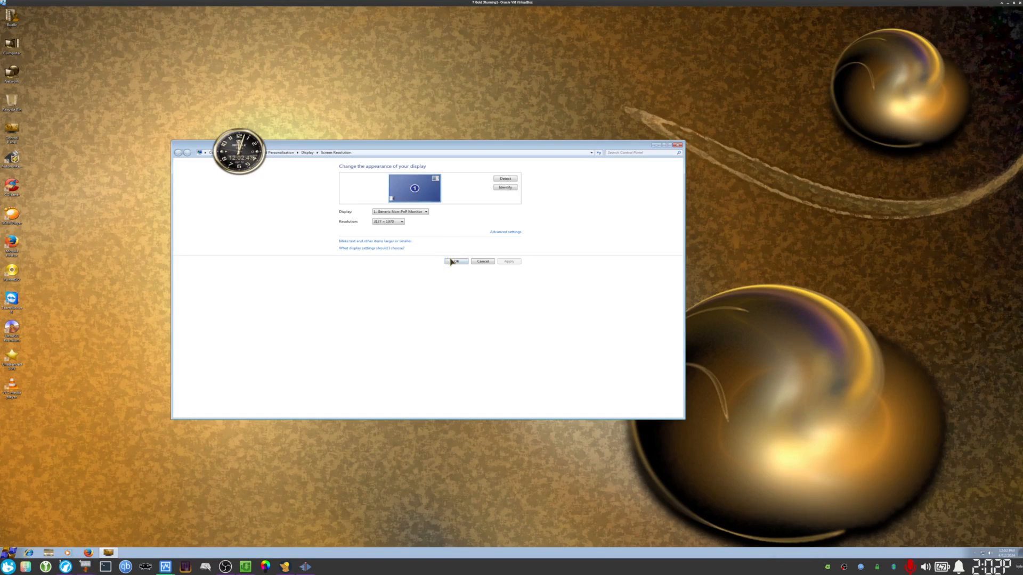
- Keep the higher screen resolution and bring up the Start menu
left_click(455, 261)
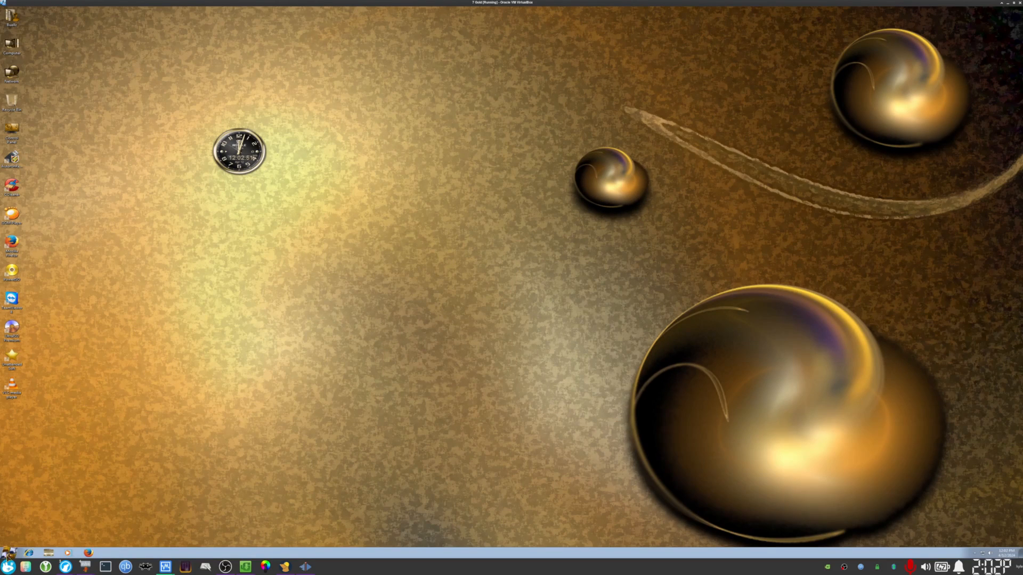
mouse_move(210, 553)
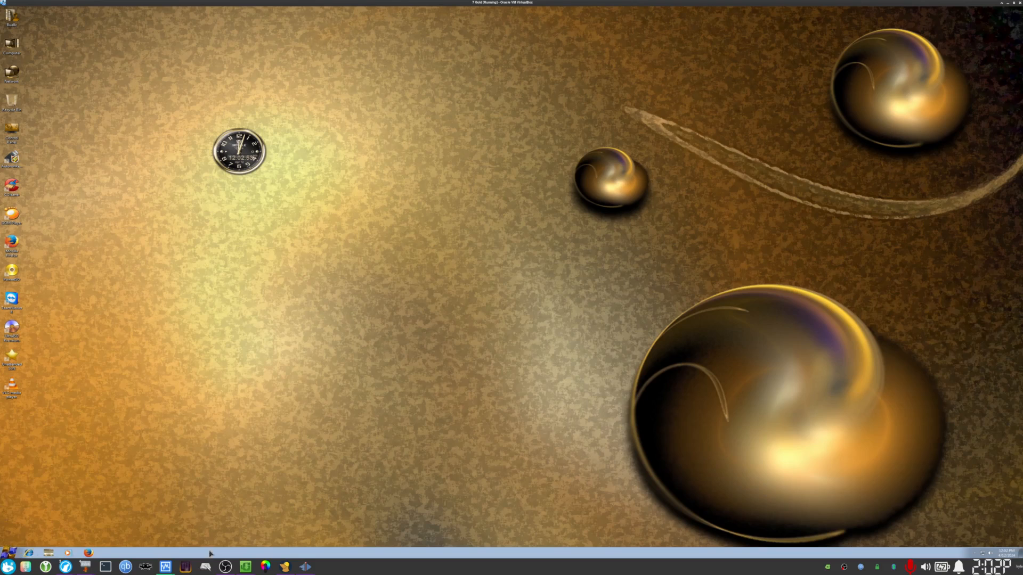
left_click(10, 566)
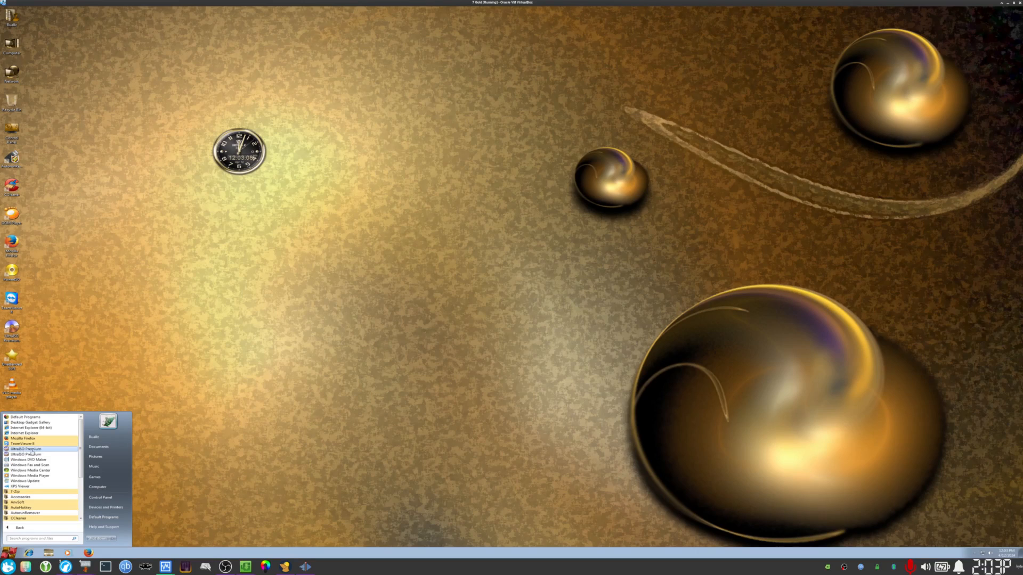
mouse_move(30, 465)
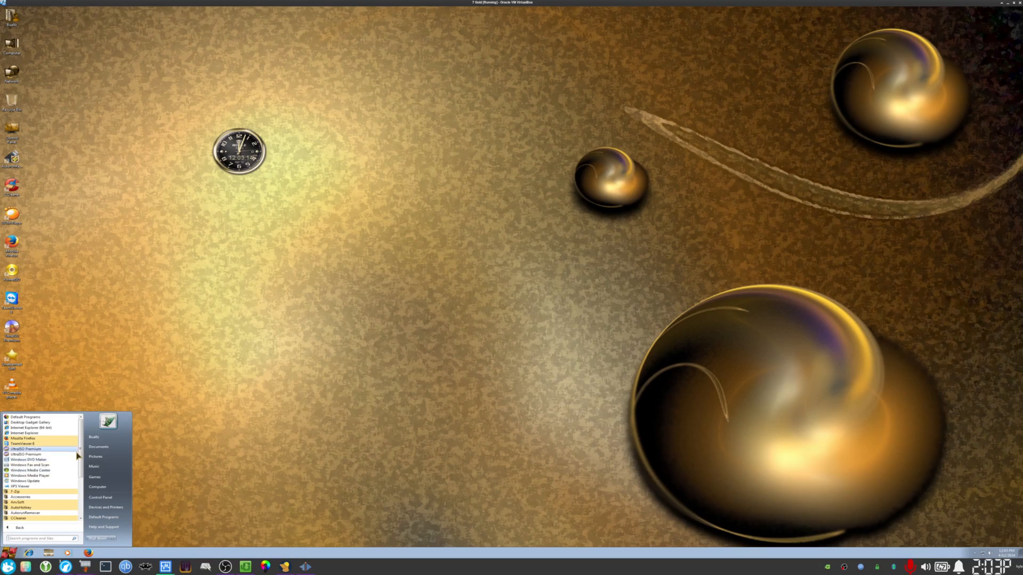
- Scroll down through the All Programs list
scroll("down", 3)
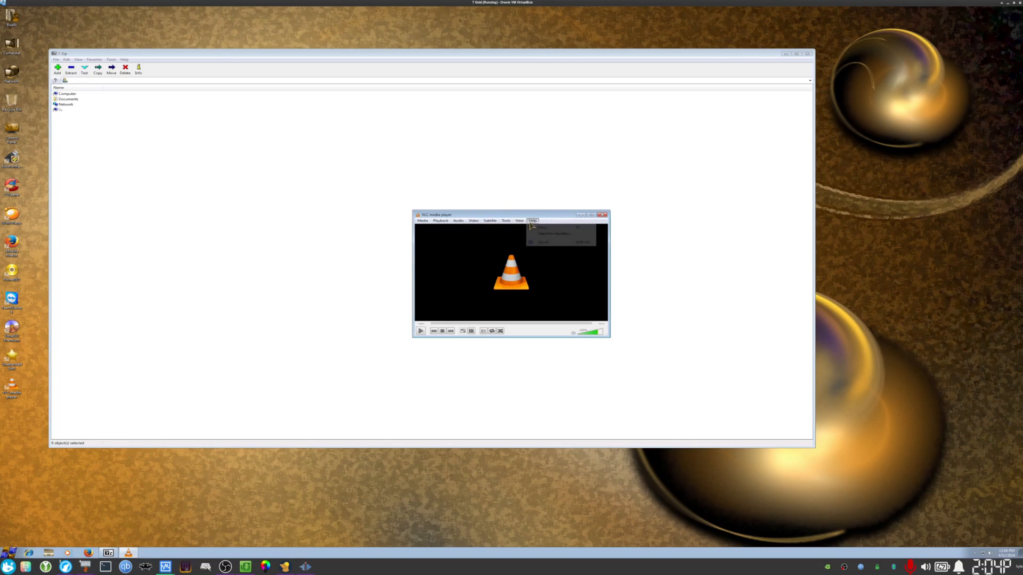
- Close CCleaner and return to All Programs, expanding a program folder
left_click(553, 234)
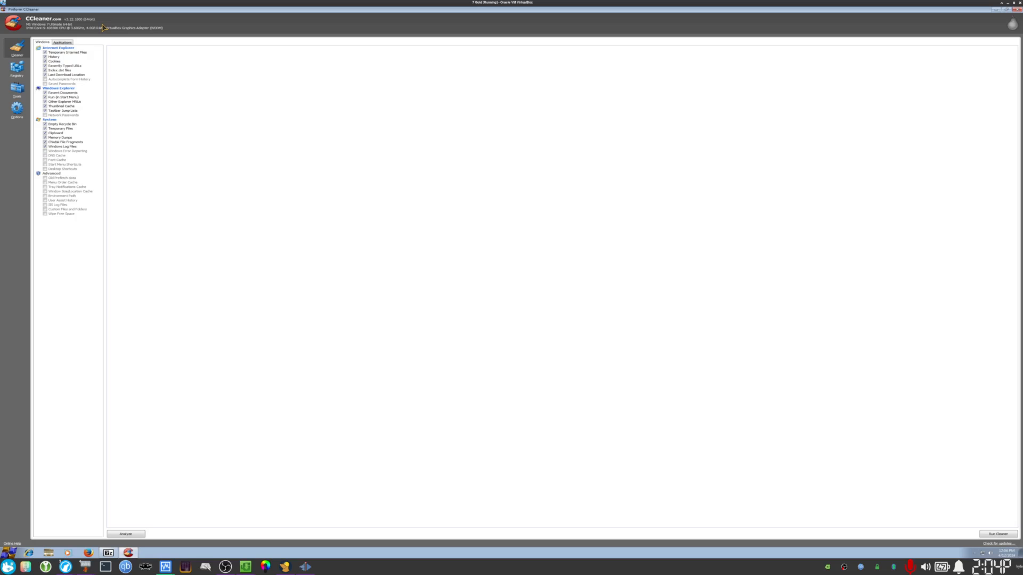
left_click(16, 110)
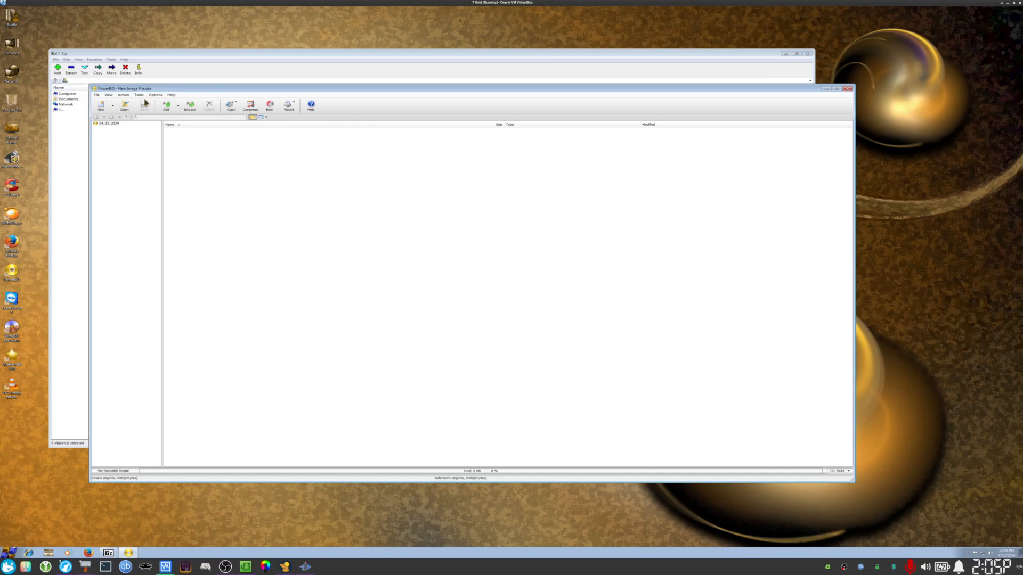
left_click(8, 566)
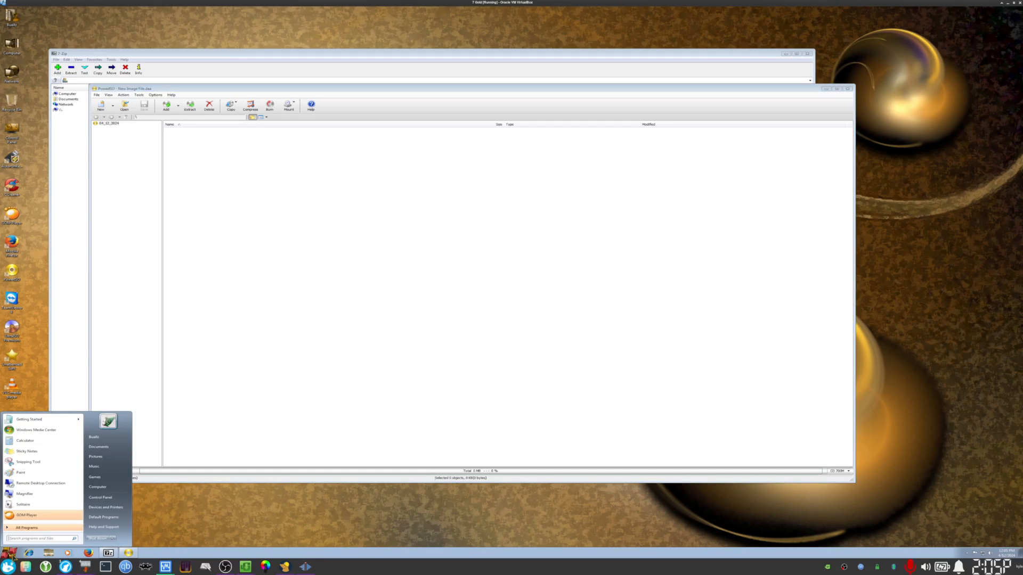
left_click(27, 527)
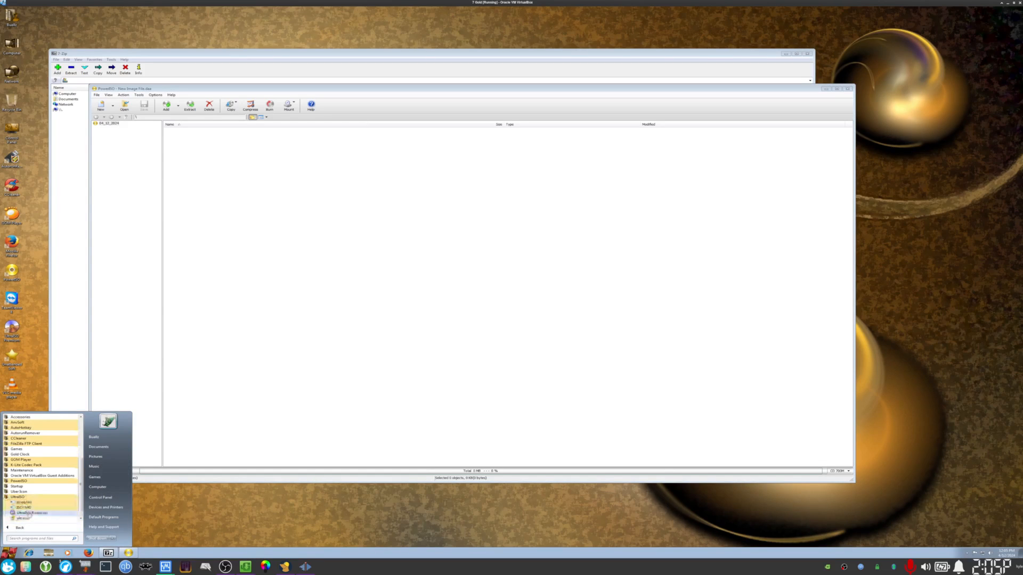
left_click(30, 514)
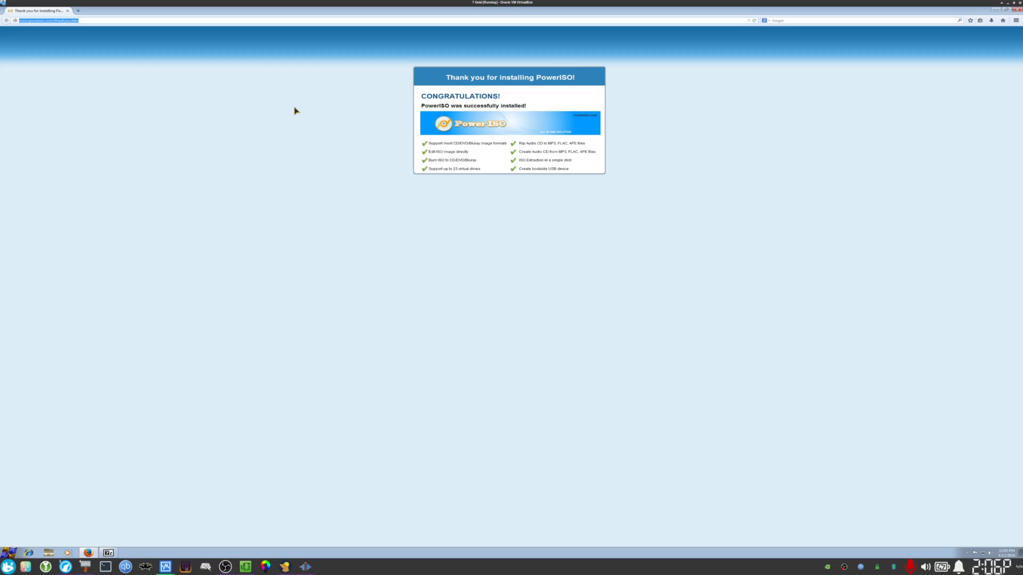
- Navigate Firefox to YouTube past the update warning and search for 'pikrave'
type("youtub")
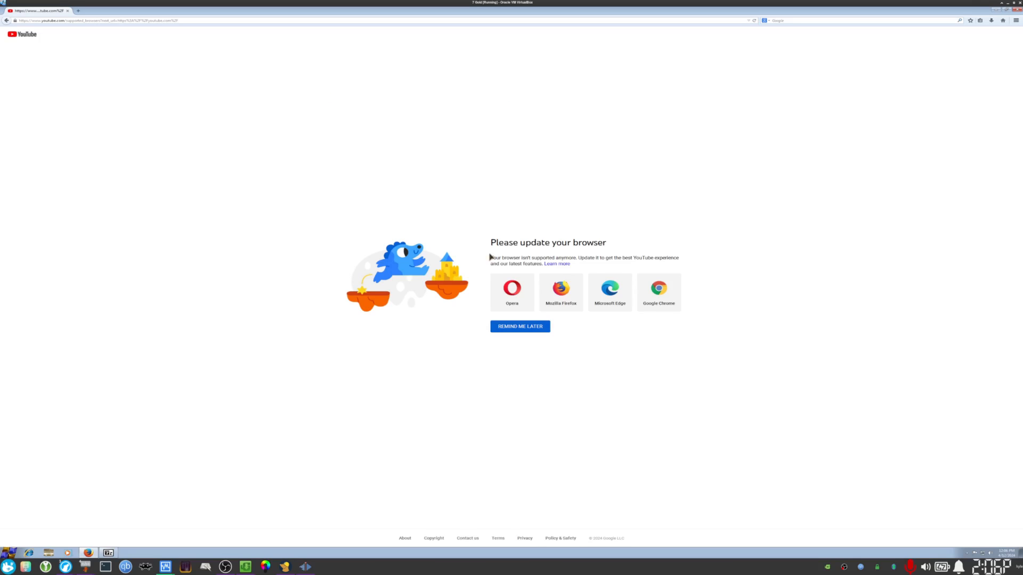
left_click(520, 326)
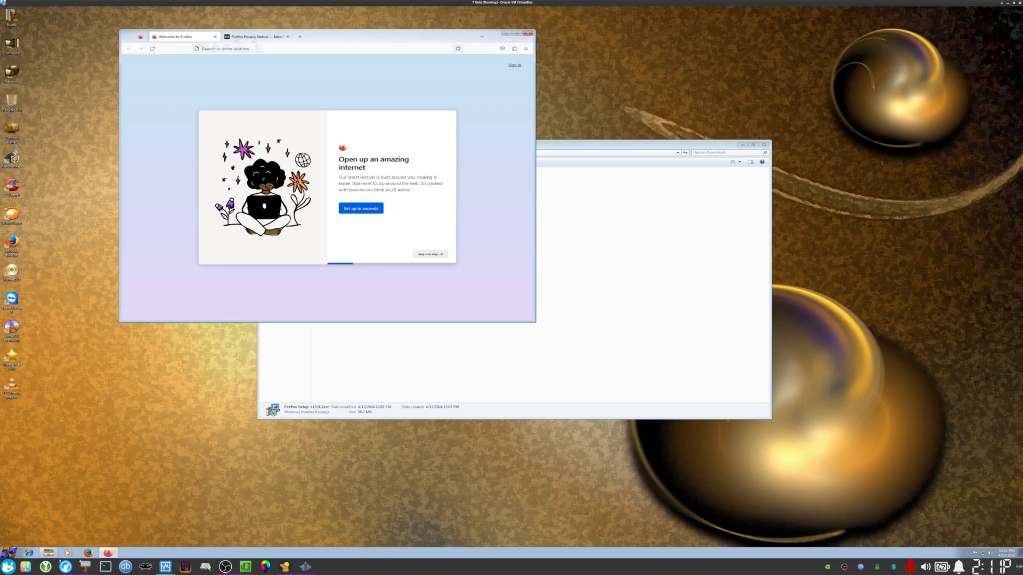
left_click(526, 48)
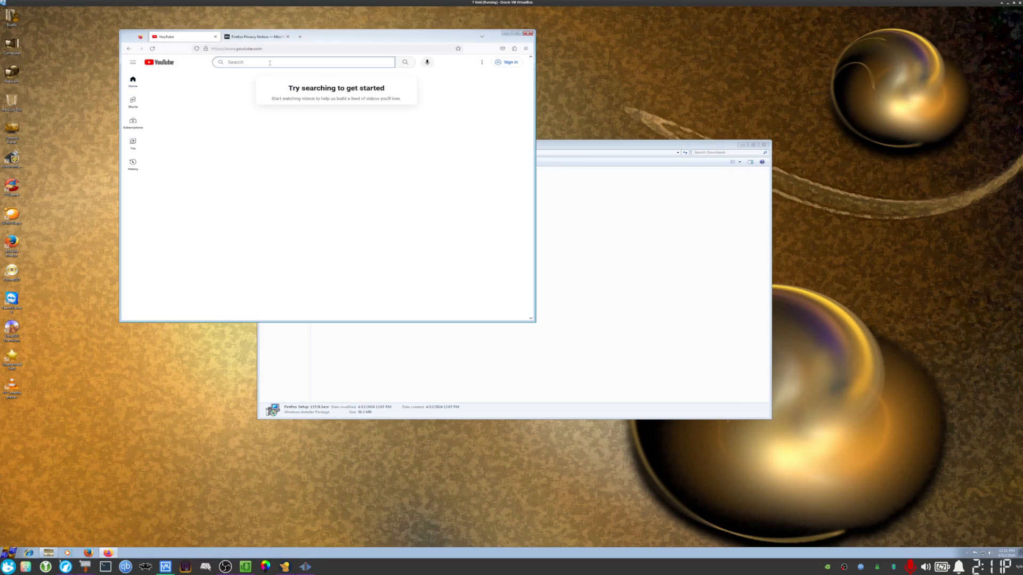
type("pikrave")
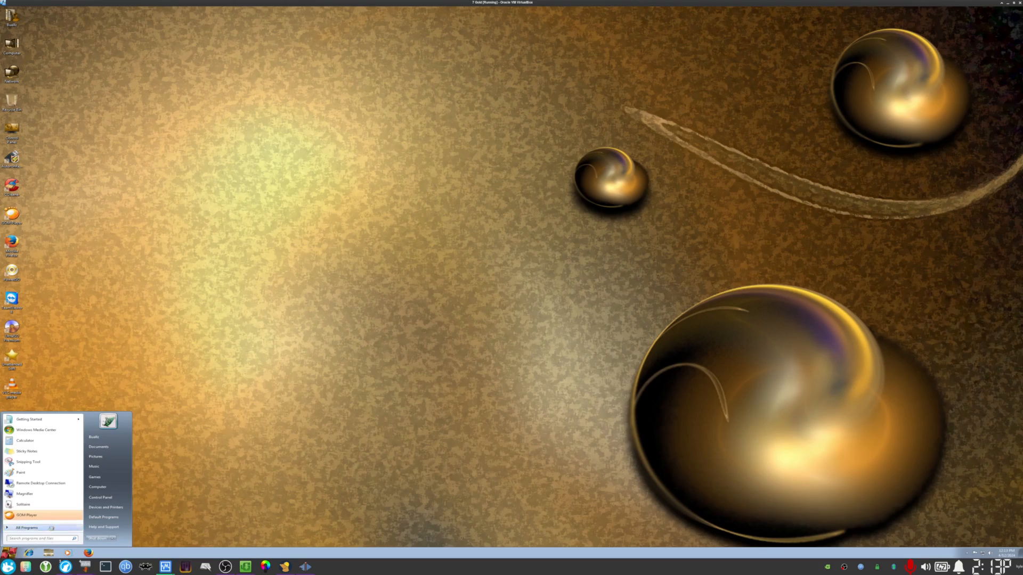
- Launch TeamViewer from All Programs, dismiss the no-connection warning and close it
left_click(26, 528)
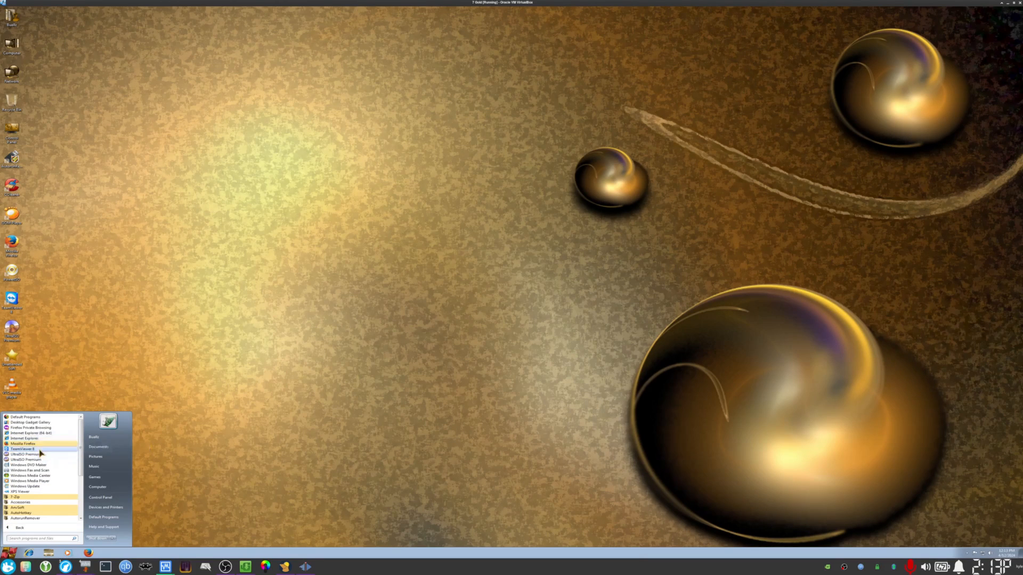
left_click(23, 449)
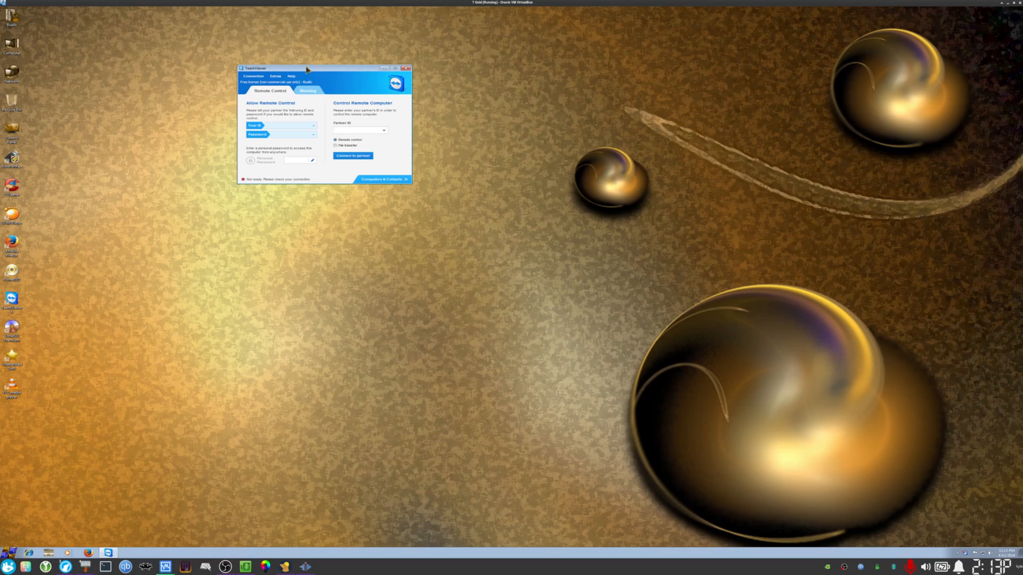
left_click(359, 130)
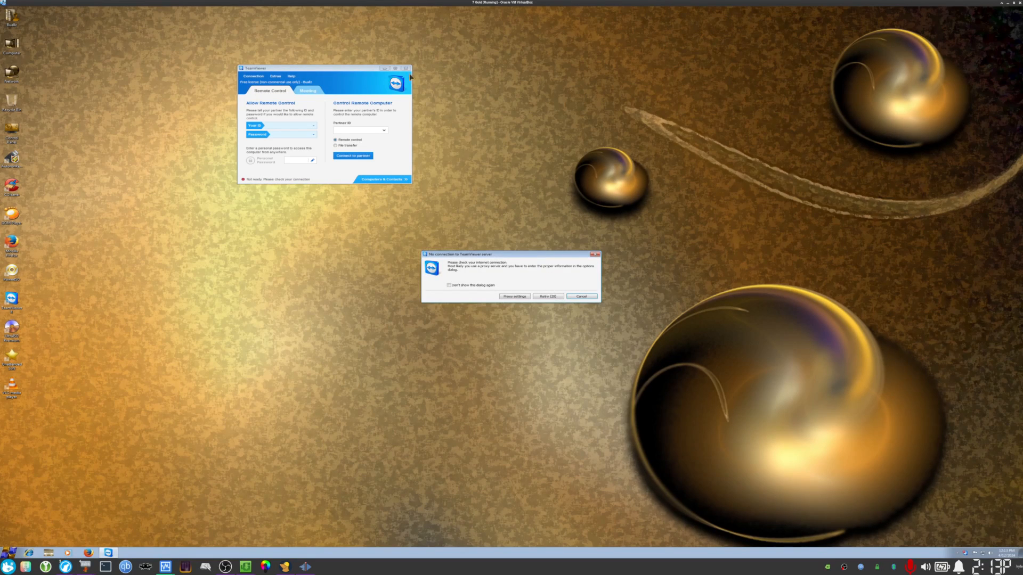
left_click(579, 297)
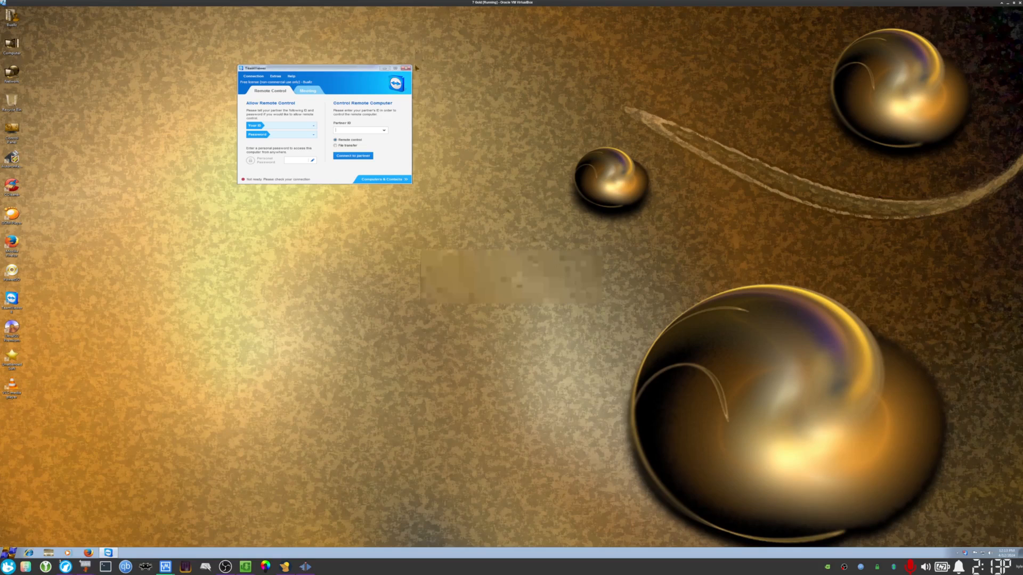
left_click(406, 68)
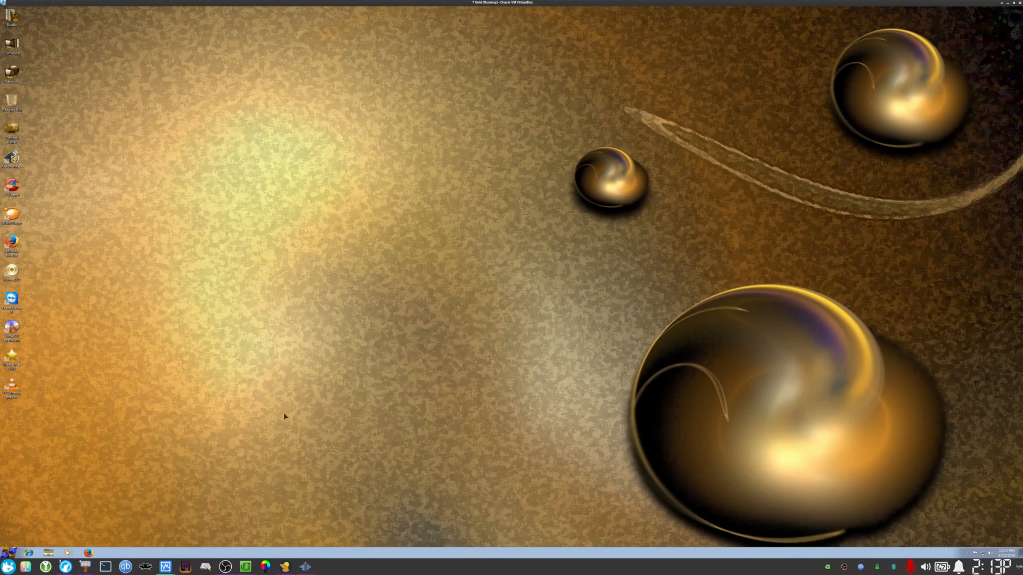
- Relaunch TeamViewer from the Start menu's program list
left_click(9, 566)
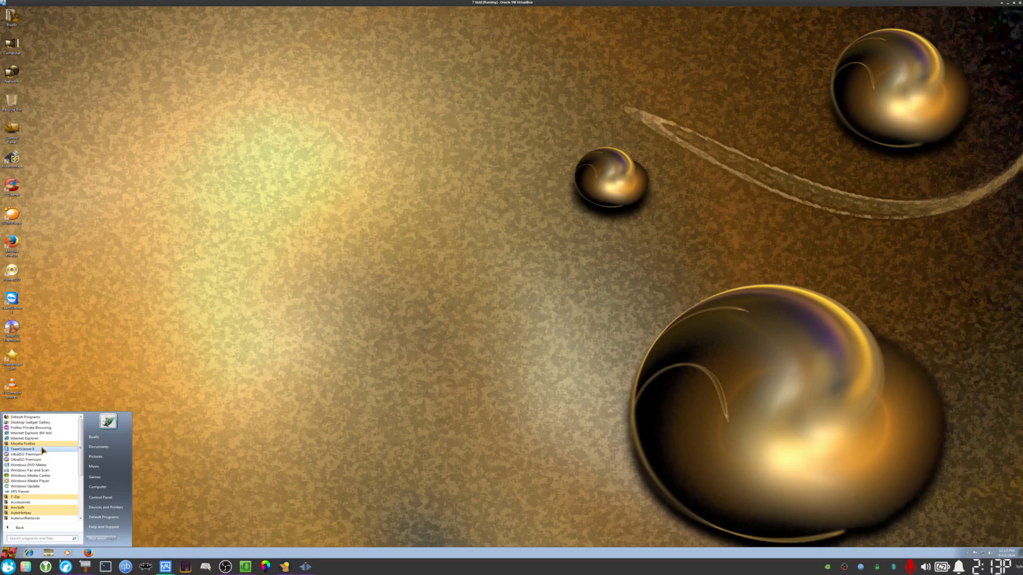
left_click(25, 449)
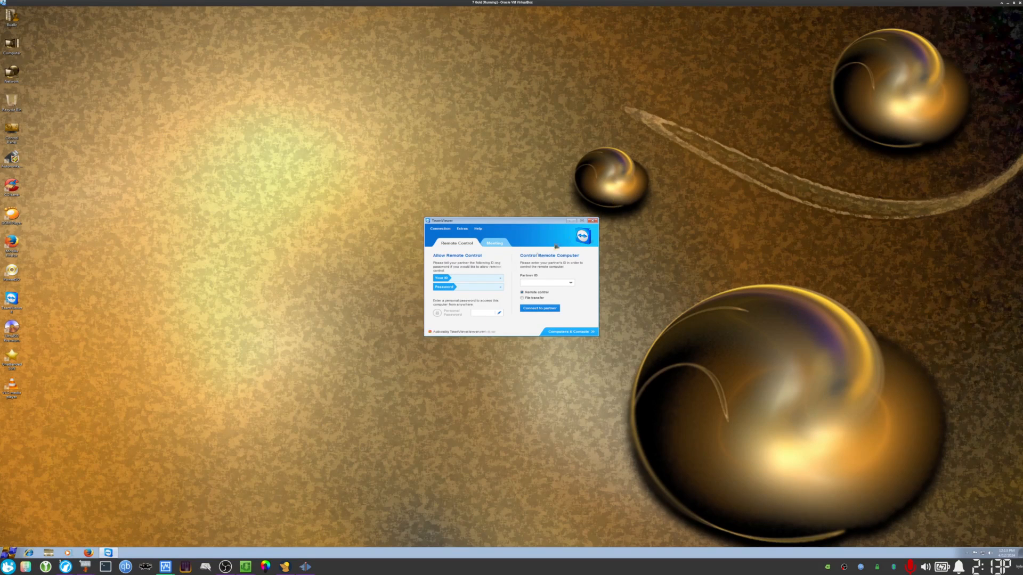
left_click(7, 566)
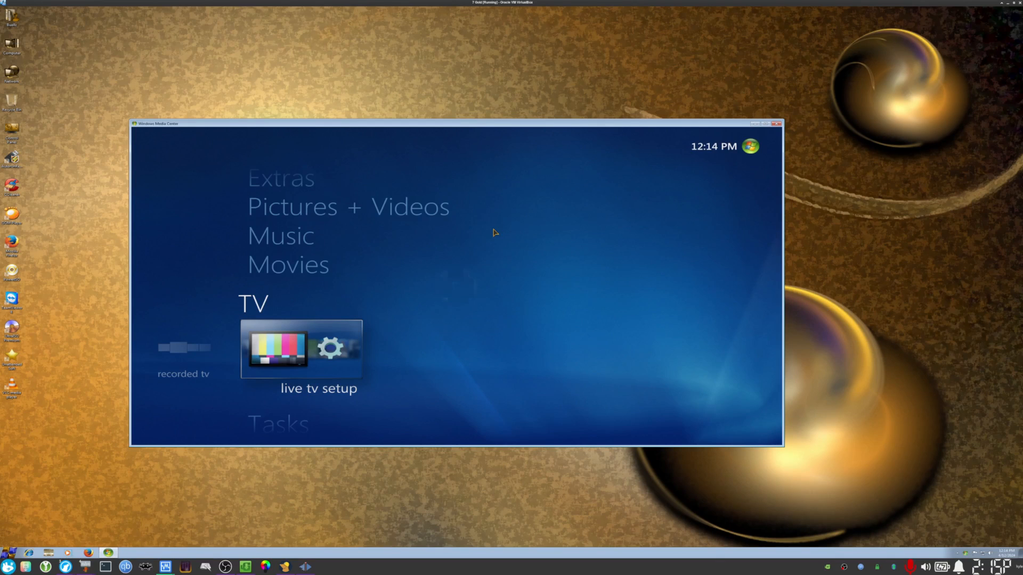
- Try live TV setup, dismiss 'Tuner Not Found', check radio presets, then close Media Center
left_click(301, 347)
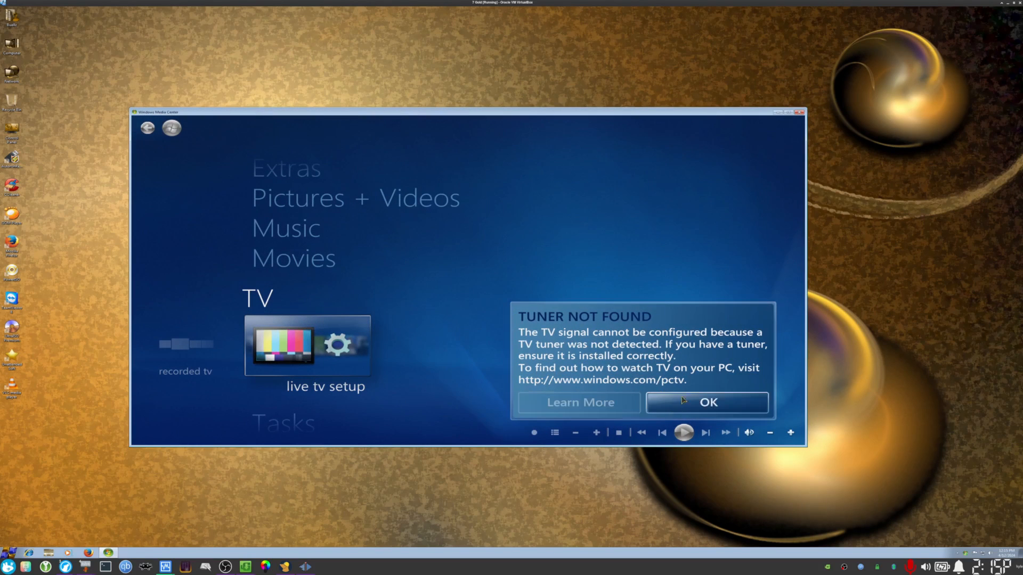
left_click(707, 402)
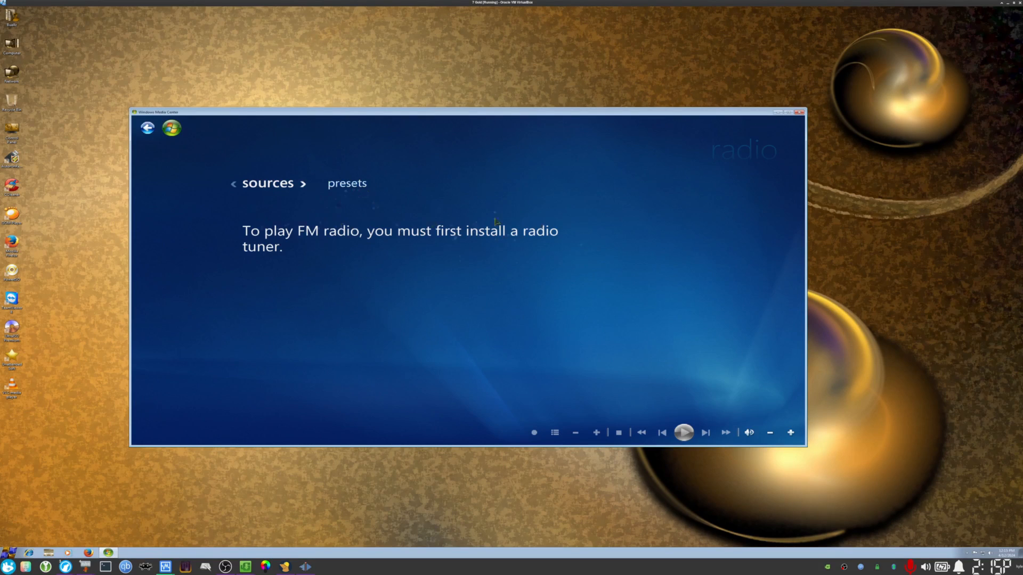
left_click(346, 183)
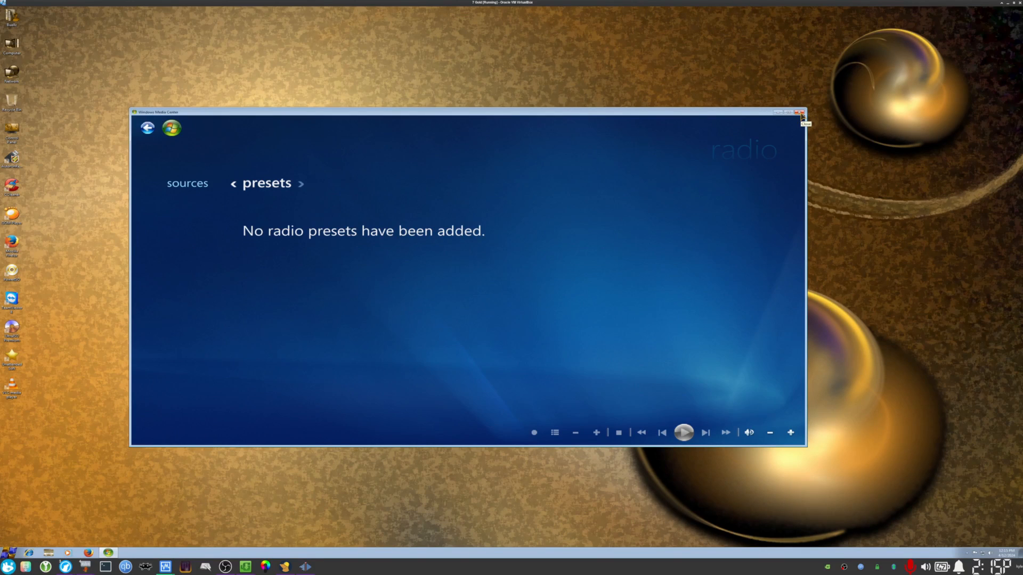
left_click(800, 112)
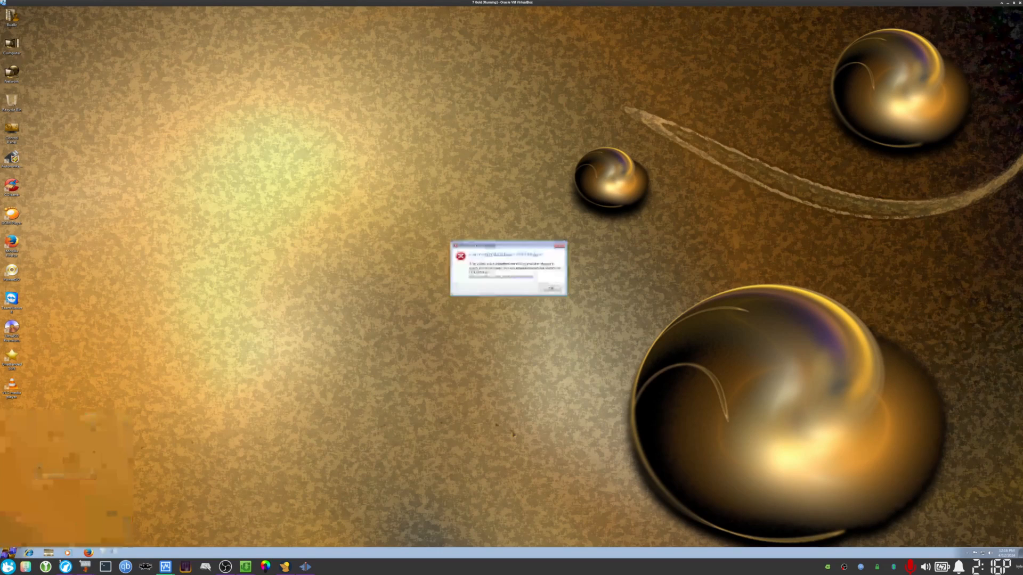
- Dismiss the error dialog, launch GOM Player and finish its configuration wizard with default settings
left_click(552, 288)
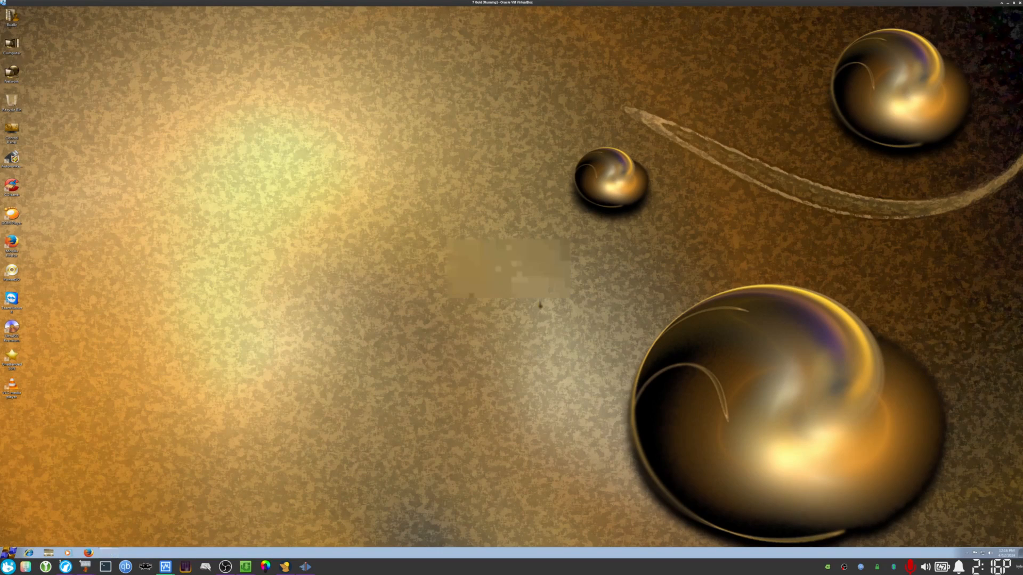
left_click(8, 566)
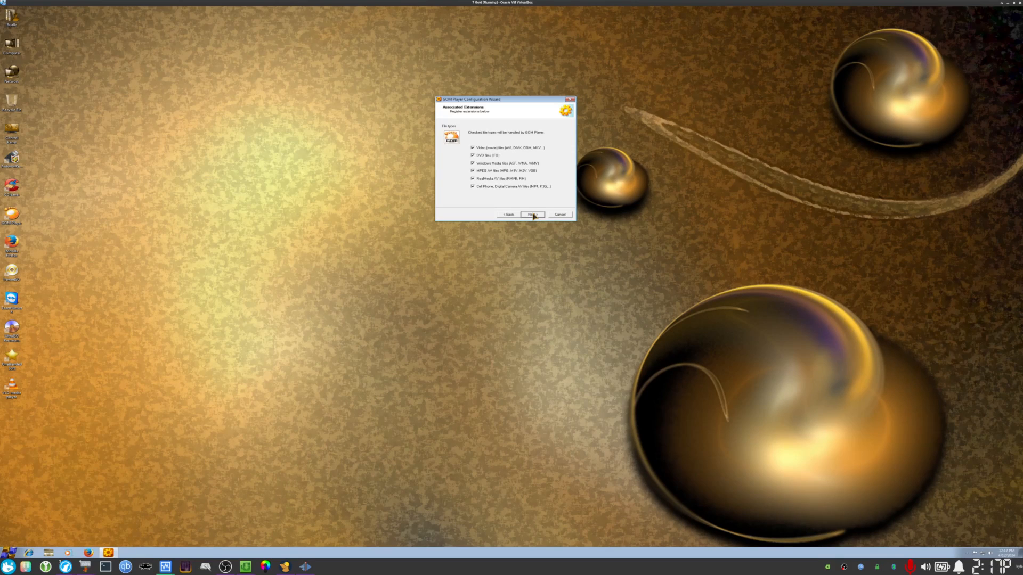
left_click(532, 214)
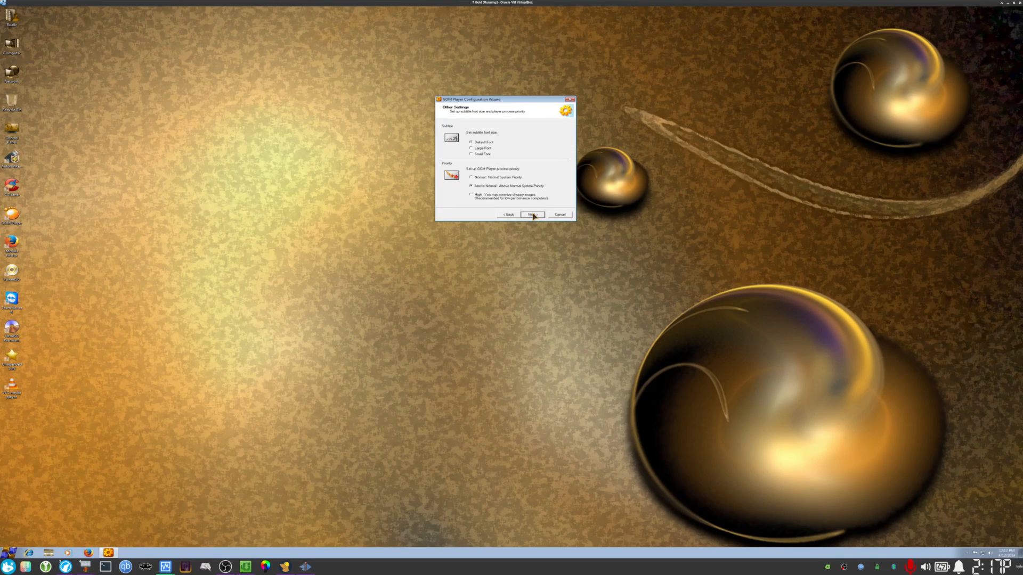
left_click(532, 215)
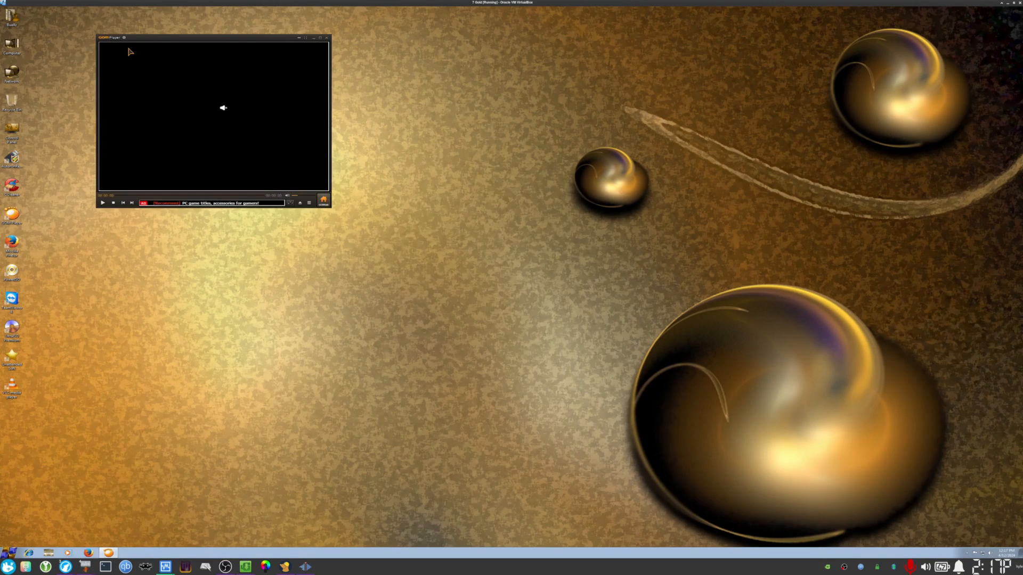
mouse_move(212, 52)
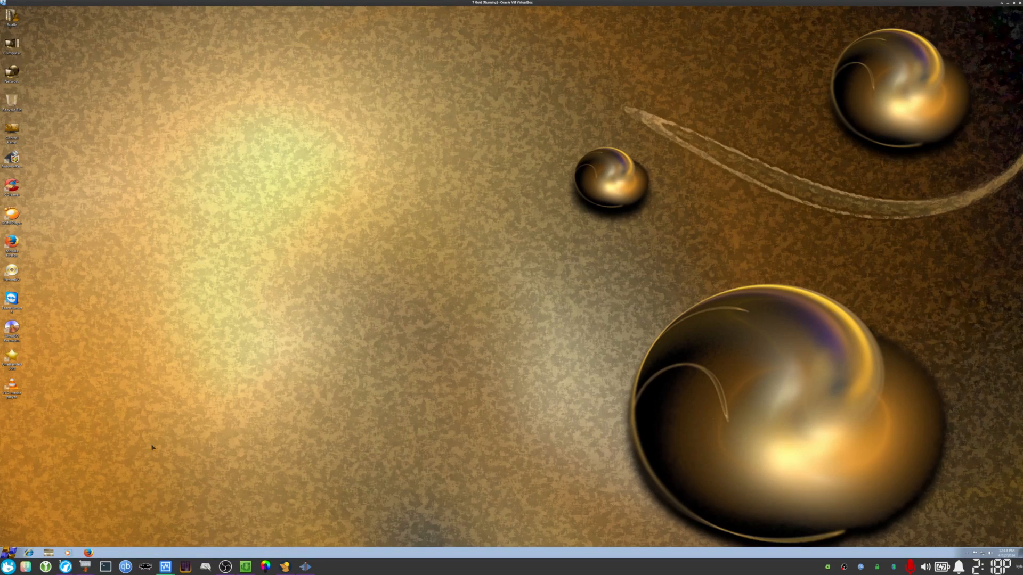
- From Control Panel's all-items view, briefly show Windows Defender and close it again
left_click(10, 567)
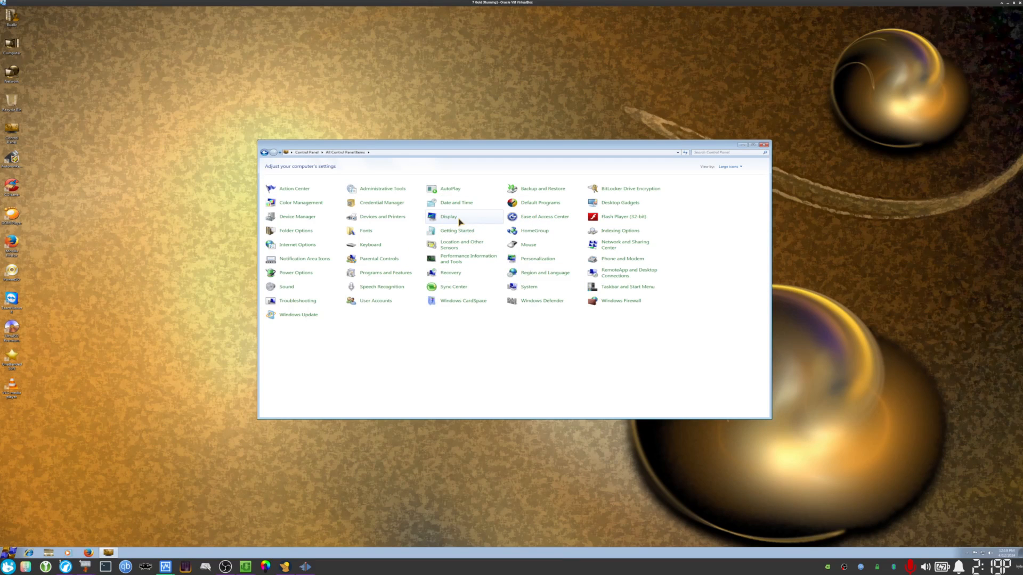
mouse_move(358, 248)
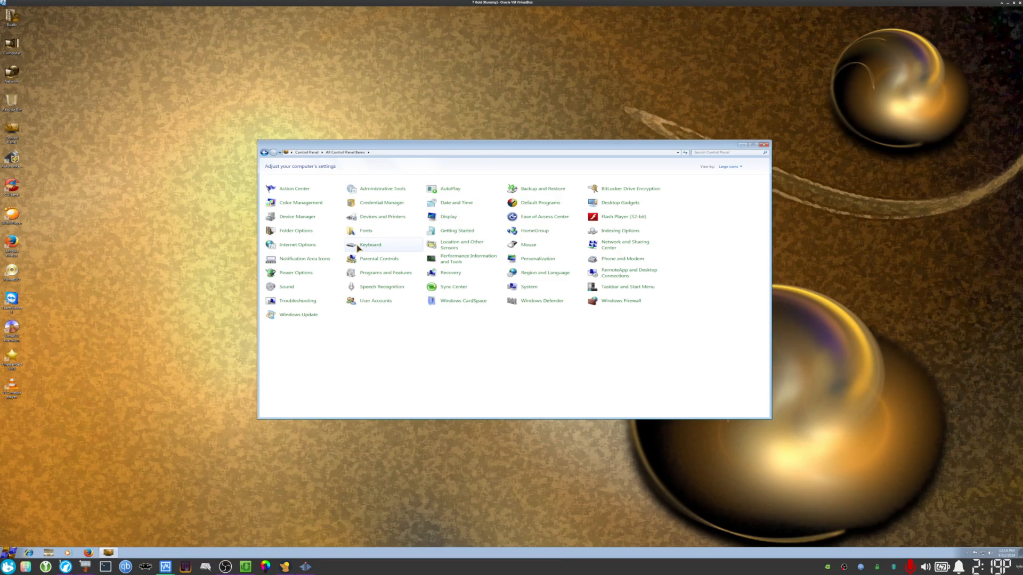
mouse_move(304, 327)
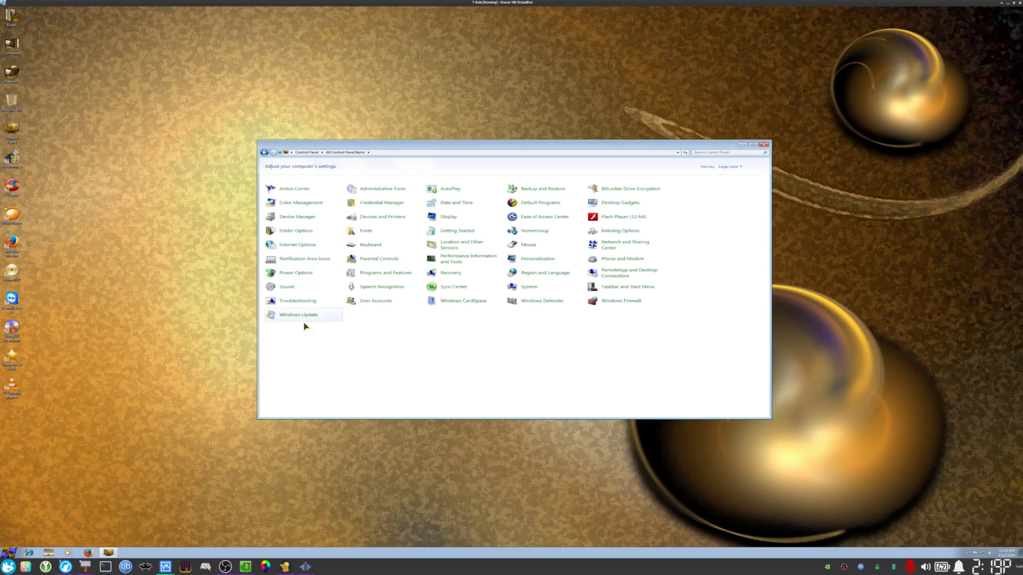
mouse_move(541, 300)
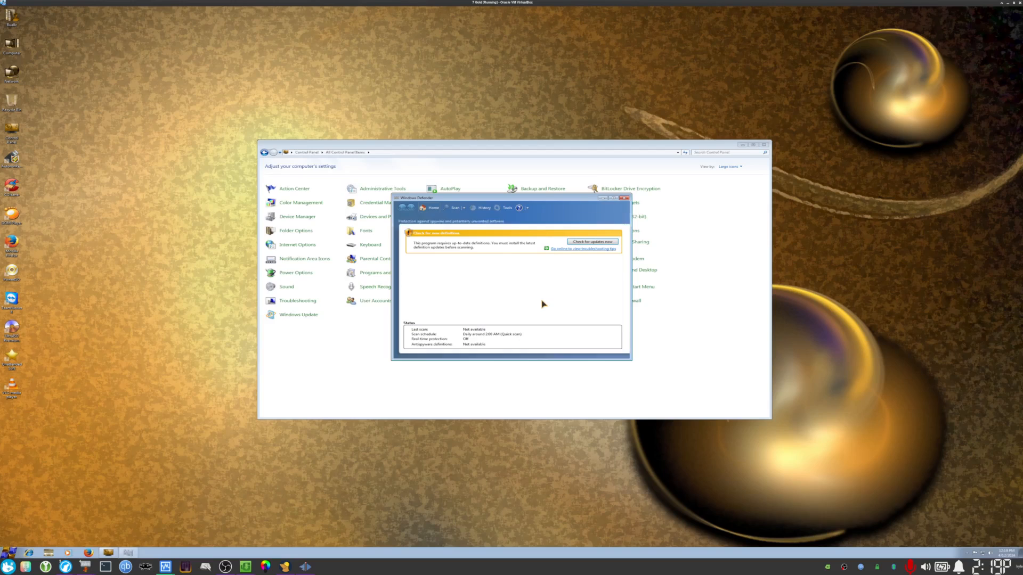
left_click_drag(513, 198, 255, 34)
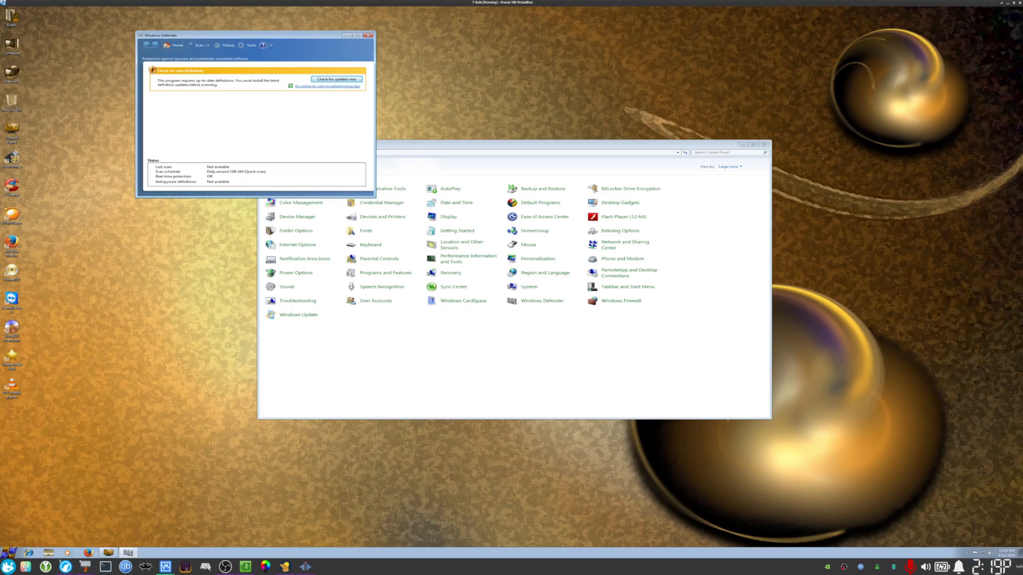
left_click(368, 34)
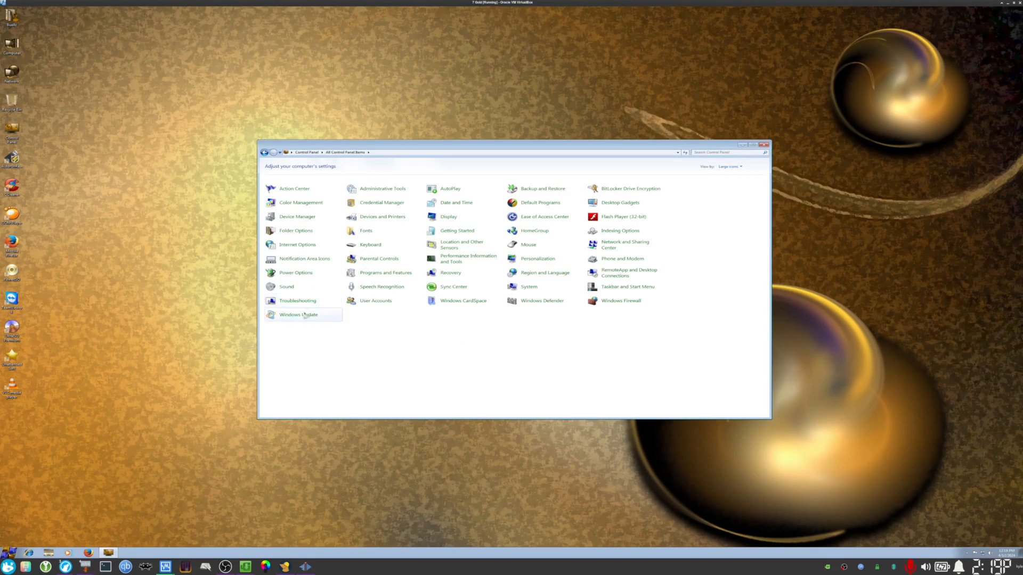
- View the Windows Update page (automatic updating off) and User Accounts, then return to all items
left_click(298, 314)
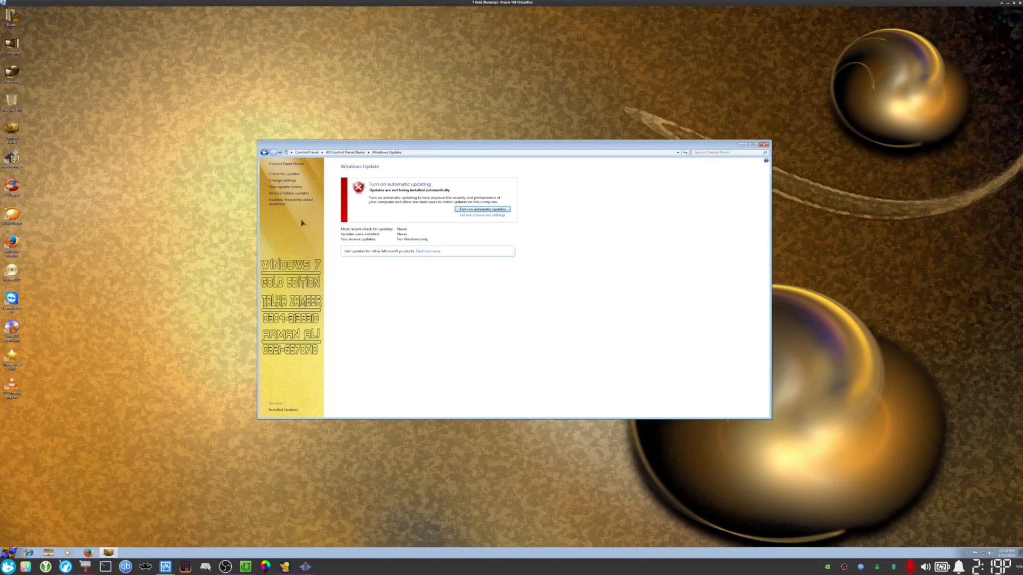
mouse_move(304, 240)
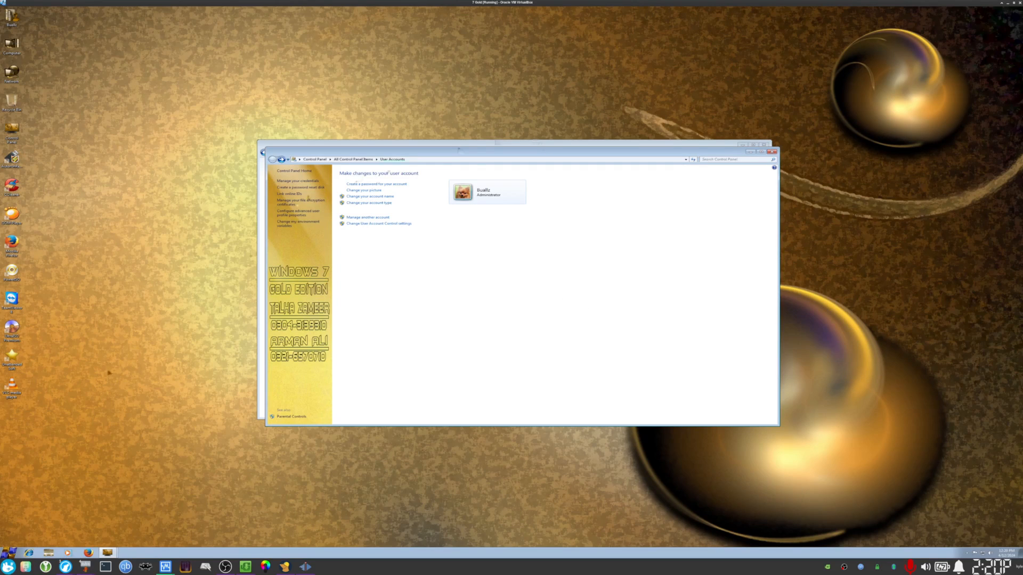
left_click(9, 566)
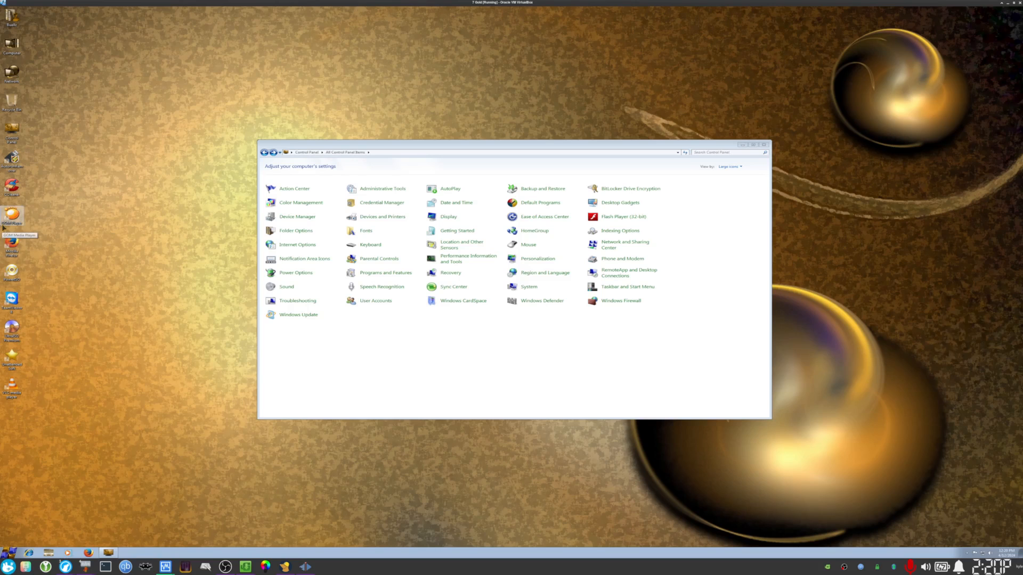
left_click(9, 566)
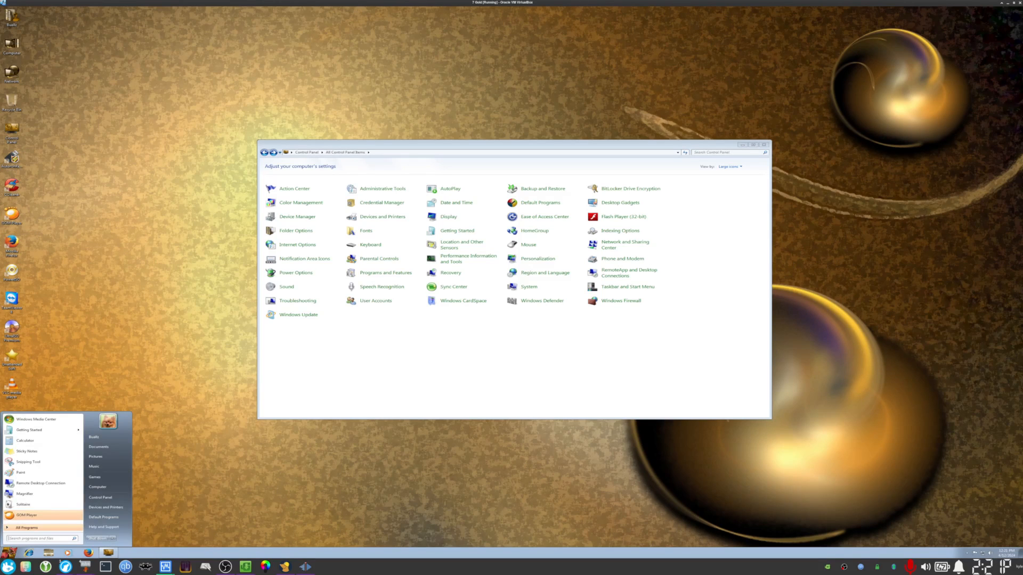